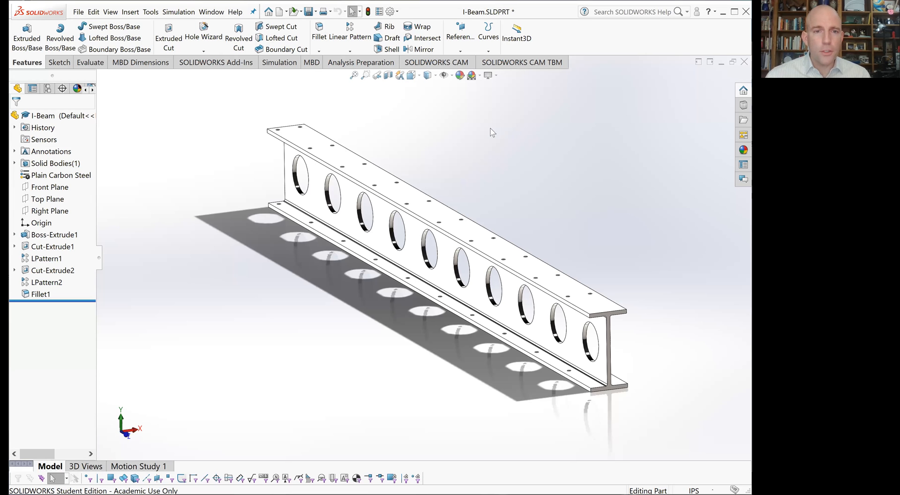
mouse_move(495, 130)
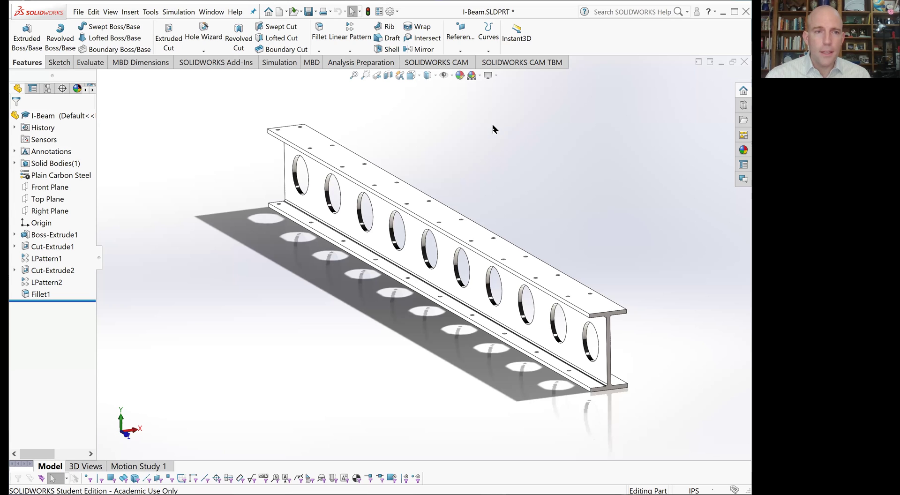
mouse_move(488, 128)
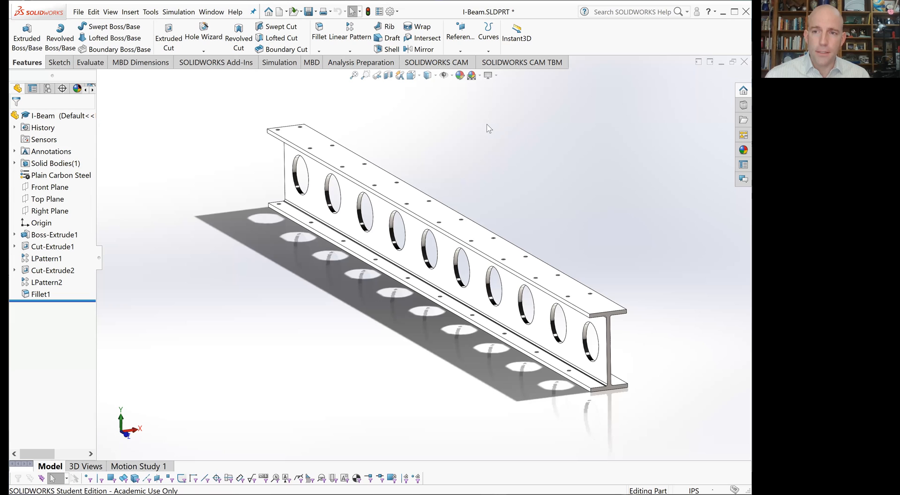
mouse_move(491, 124)
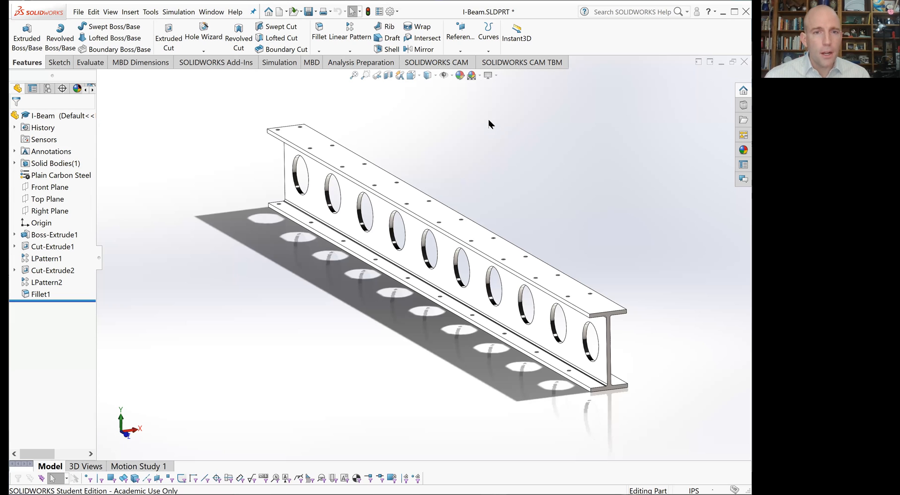
mouse_move(320, 26)
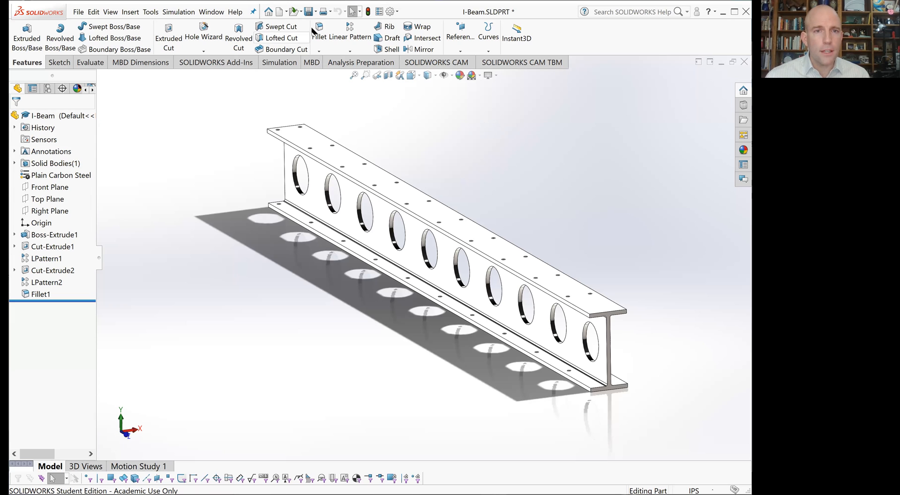
mouse_move(304, 11)
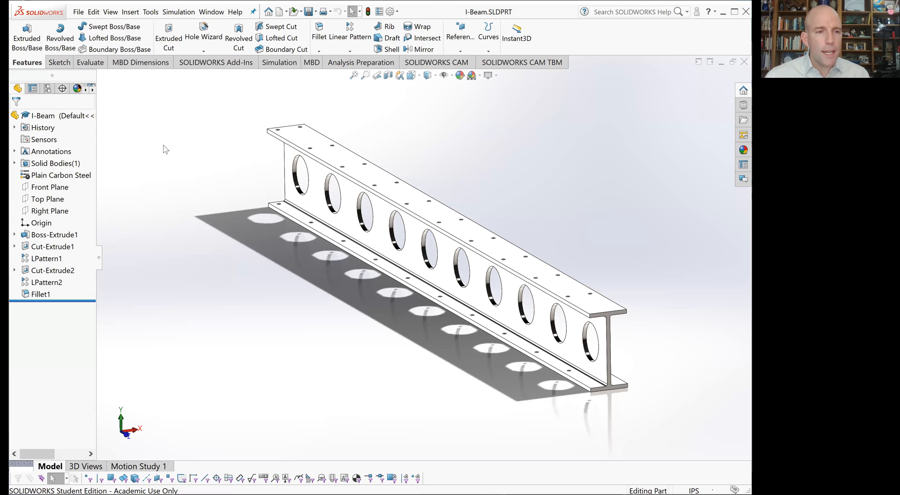
mouse_move(145, 167)
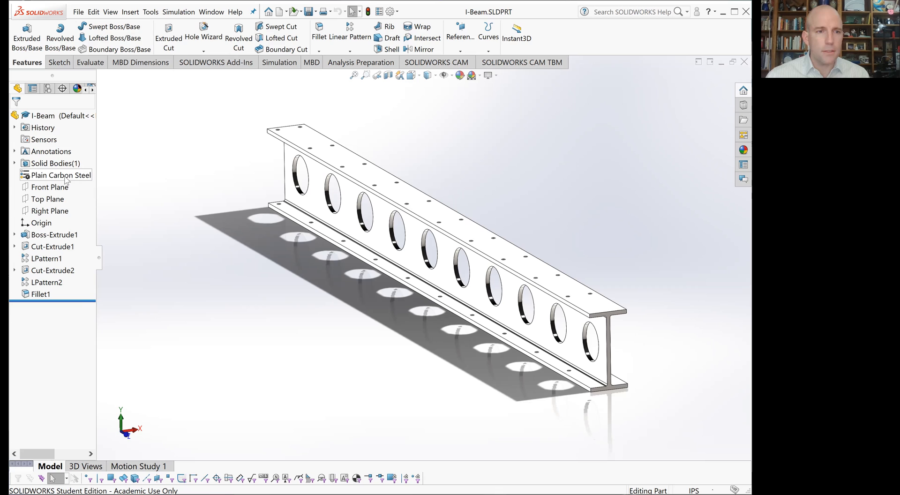
right_click(47, 175)
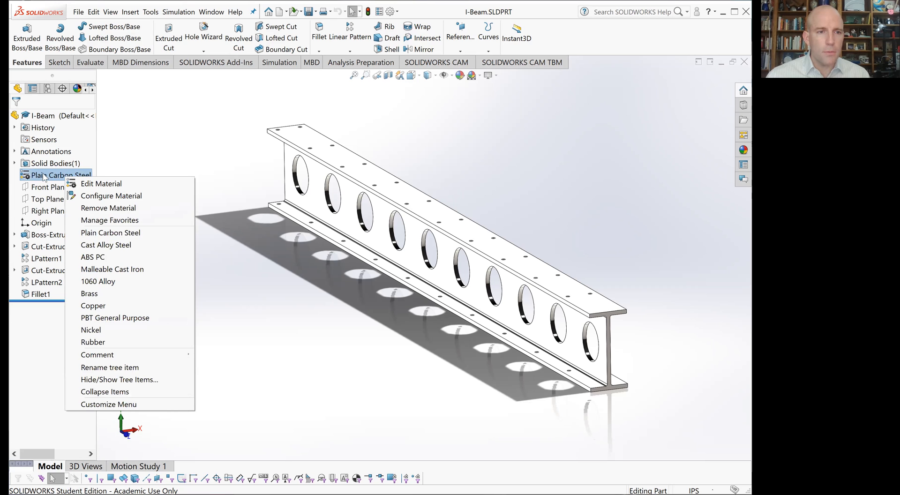
mouse_move(110, 233)
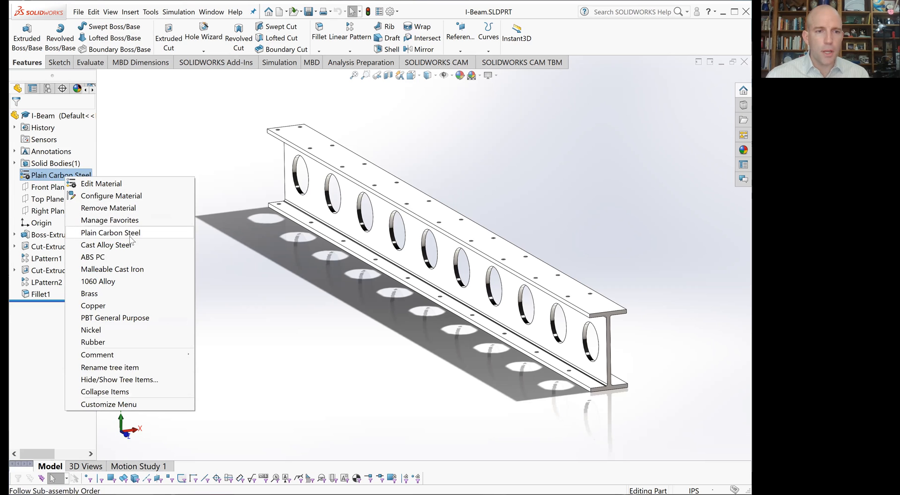
mouse_move(145, 240)
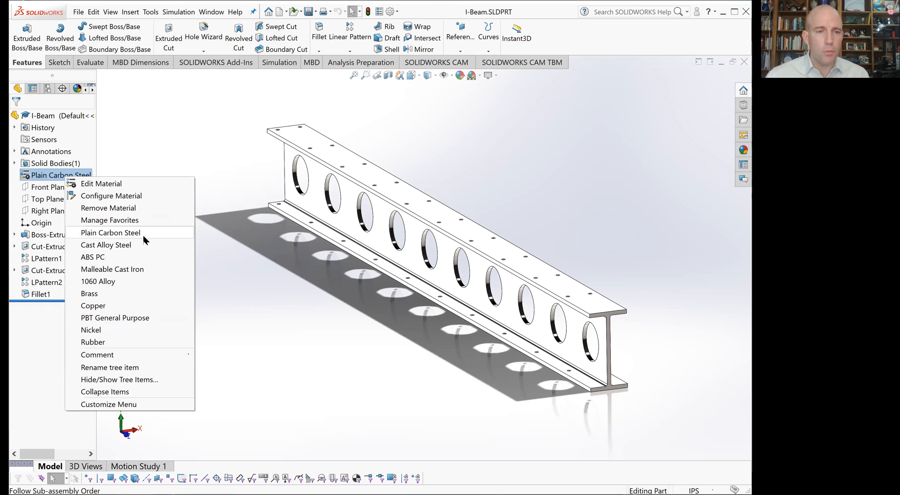
click(145, 240)
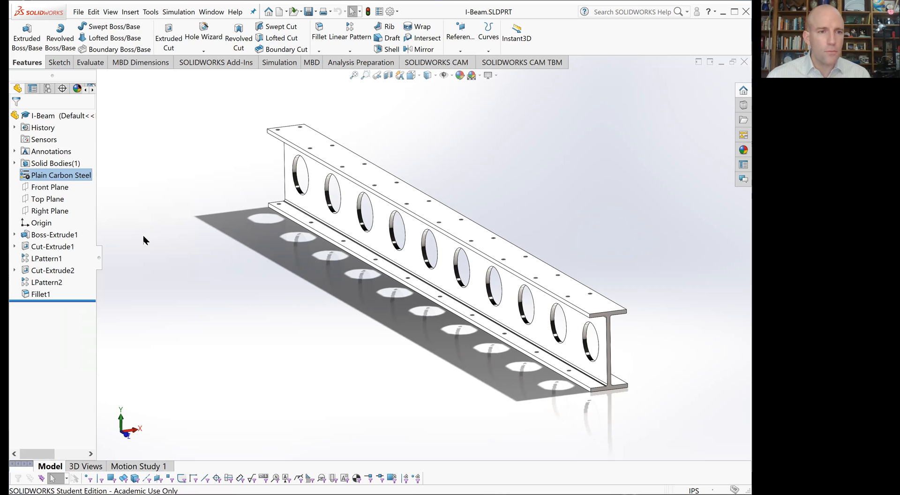
Step: Open Edit Material on Plain Carbon Steel to view its modulus, Poisson's ratio and yield strength
right_click(56, 175)
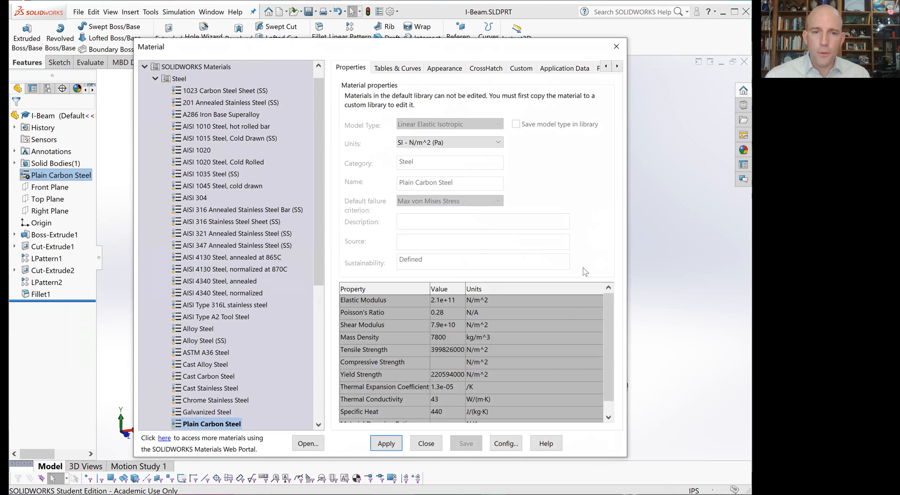
mouse_move(594, 185)
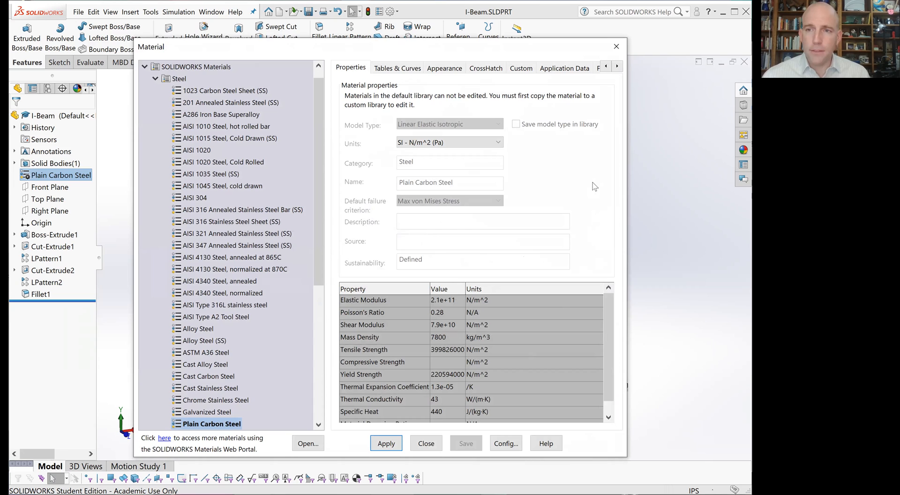
mouse_move(383, 309)
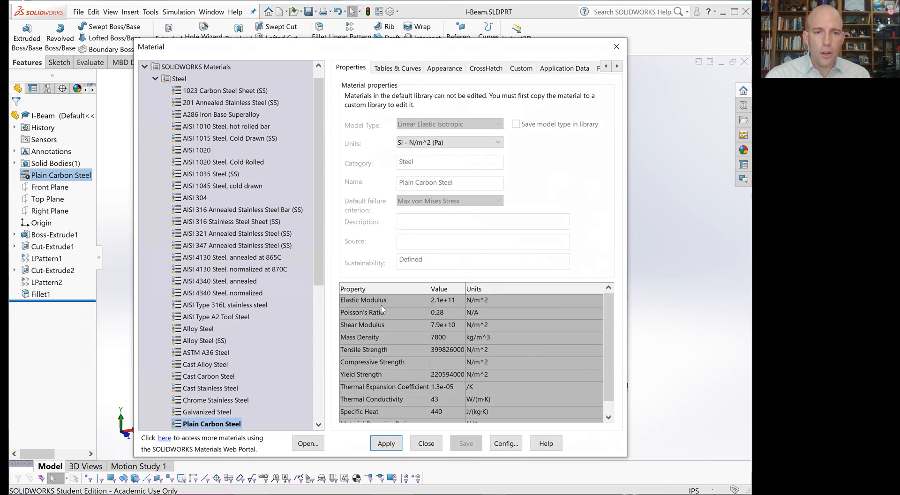
mouse_move(406, 317)
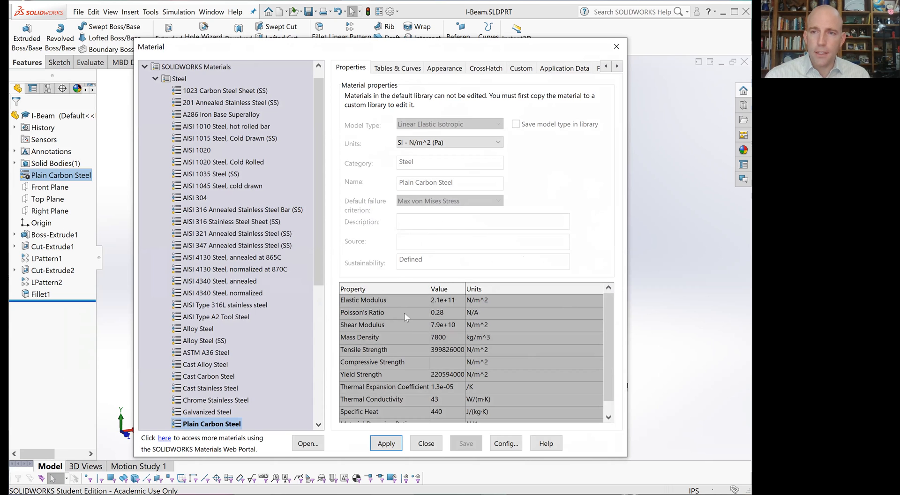
mouse_move(384, 307)
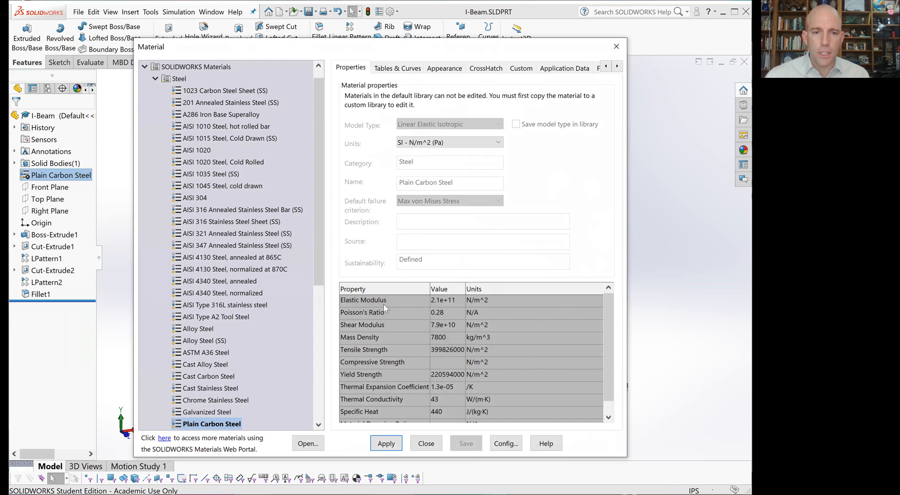
mouse_move(388, 318)
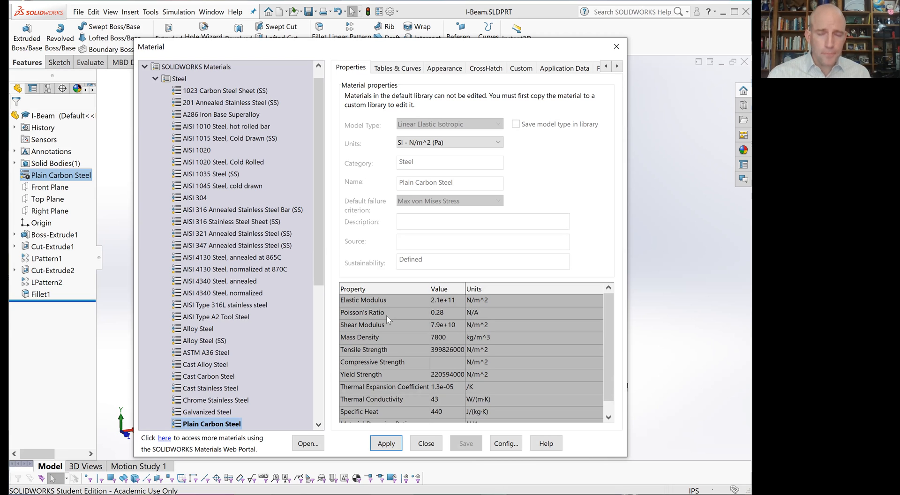
mouse_move(402, 319)
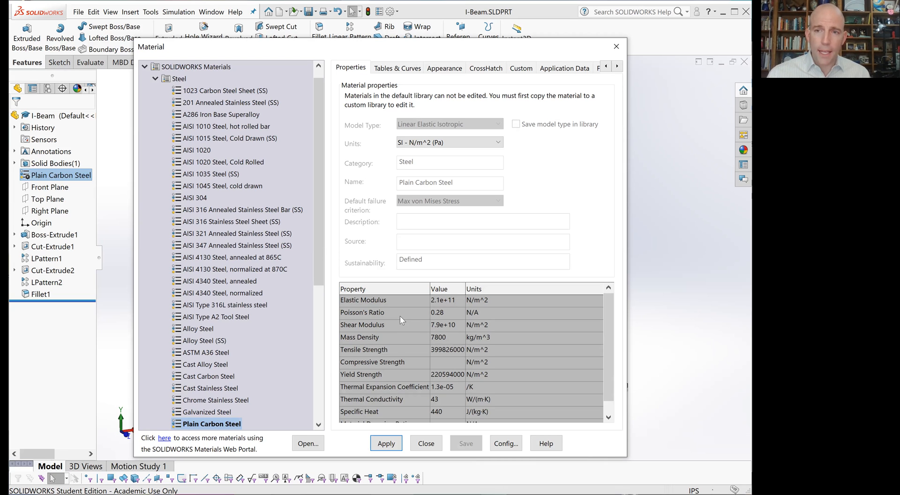
mouse_move(396, 379)
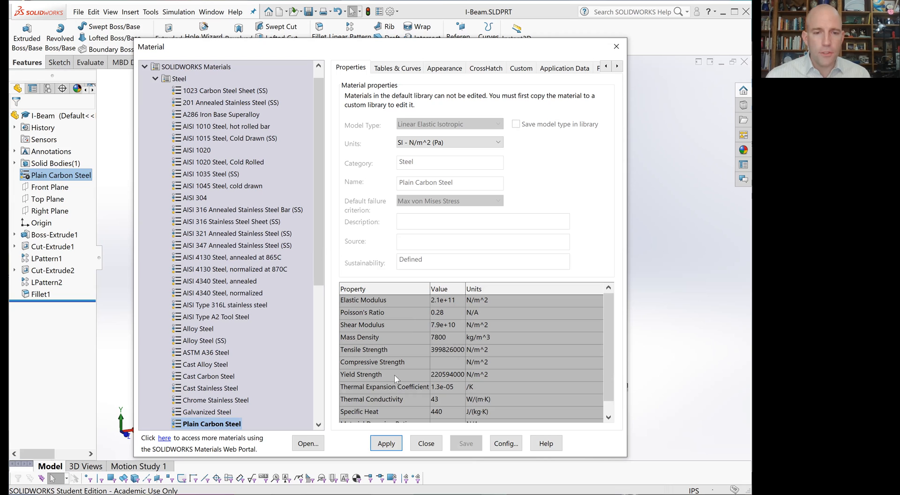
mouse_move(461, 384)
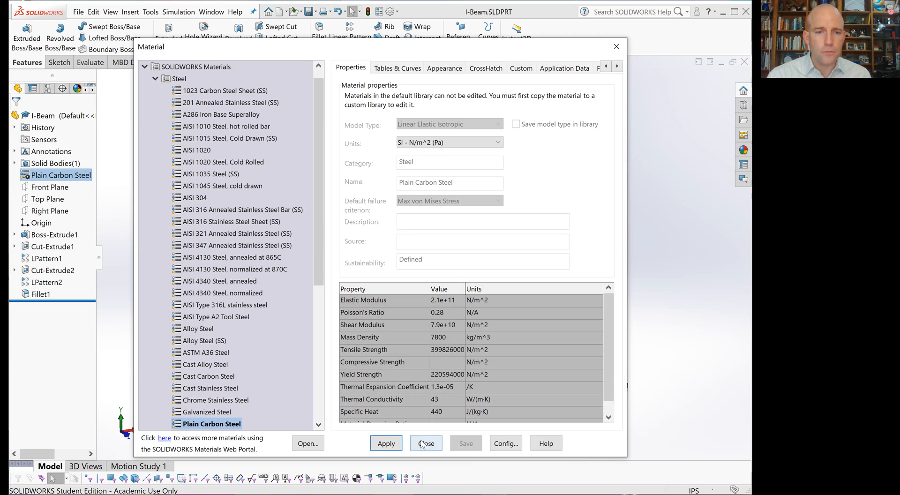
Step: Close the Material dialog, keeping Plain Carbon Steel assigned to the I-Beam
click(426, 443)
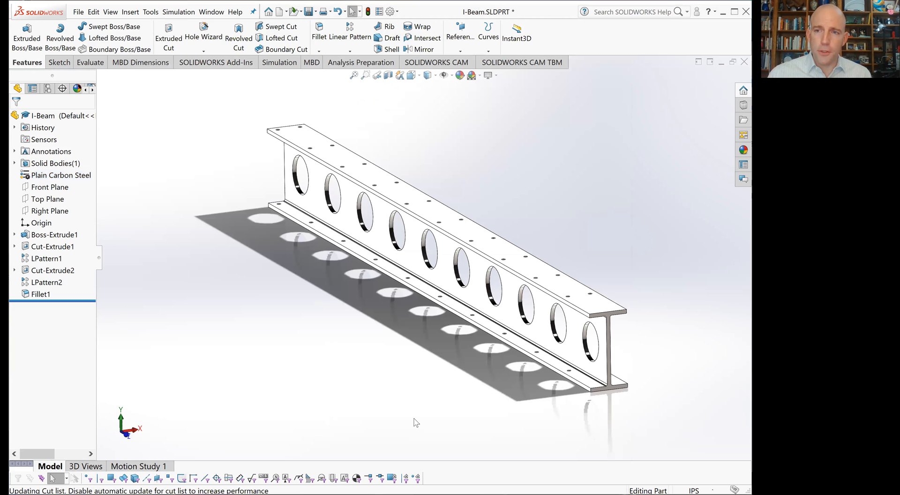
mouse_move(357, 393)
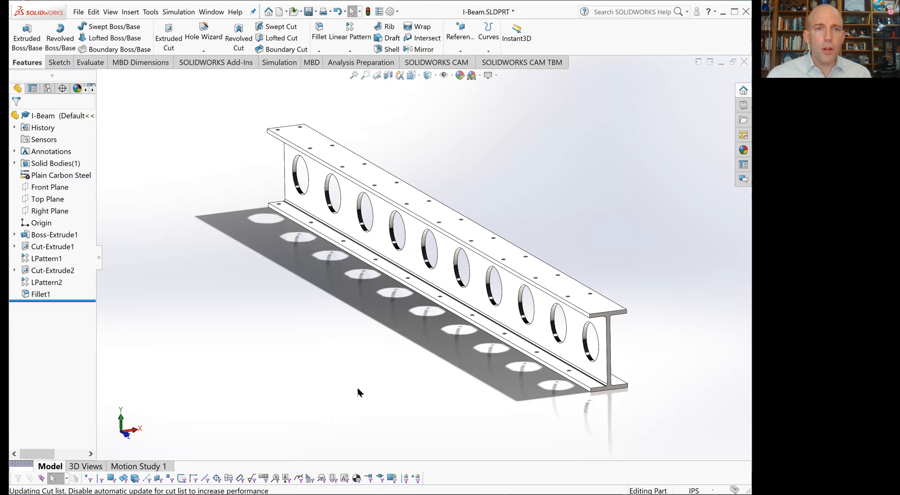
mouse_move(273, 68)
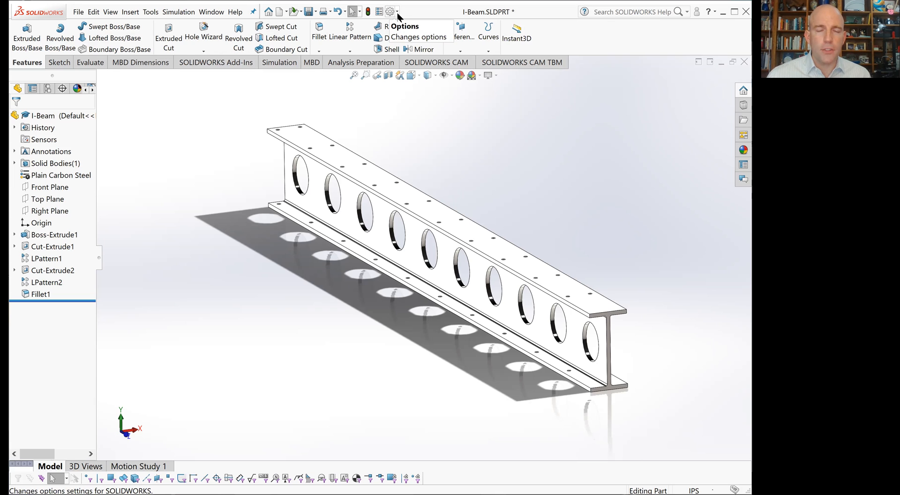
click(392, 11)
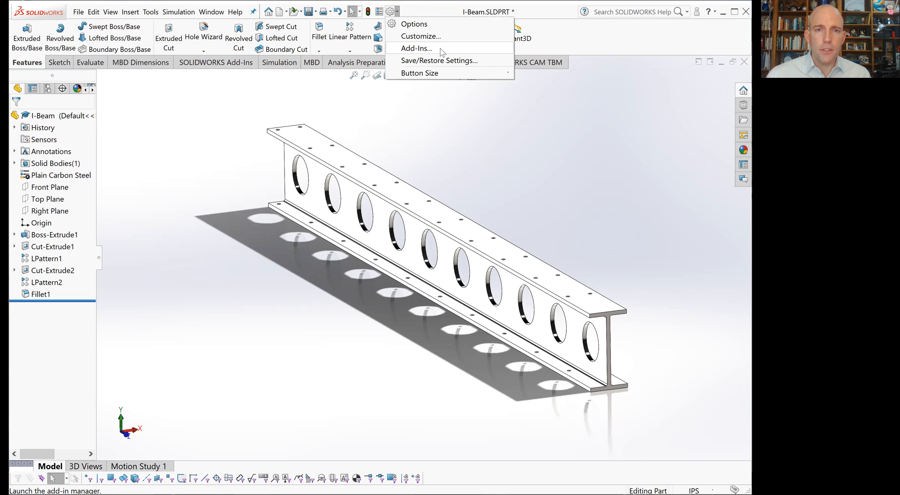
click(416, 48)
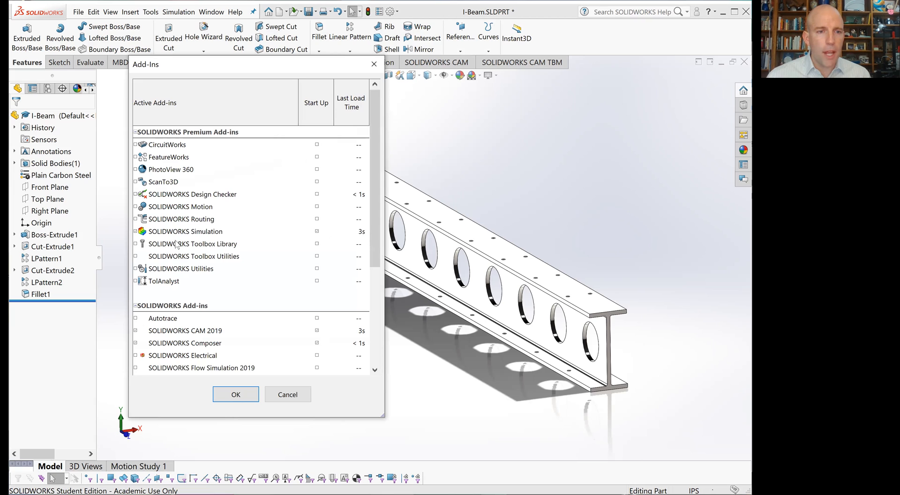
click(185, 231)
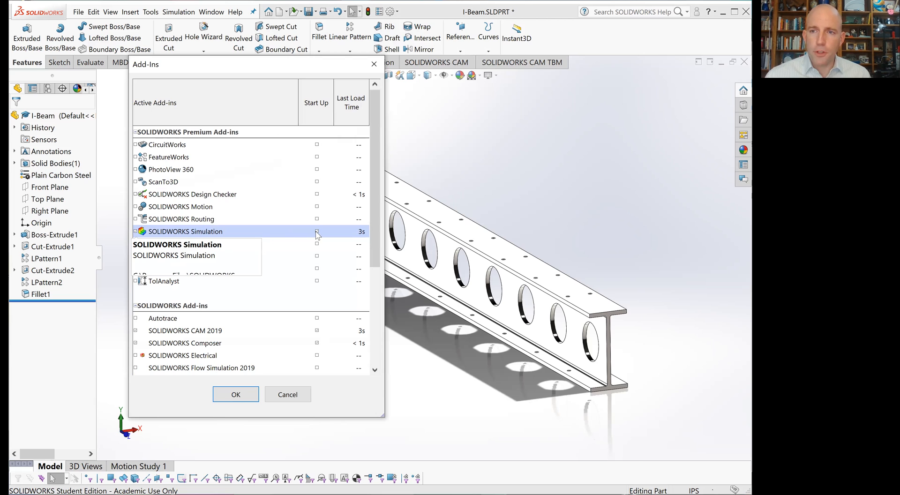
click(236, 395)
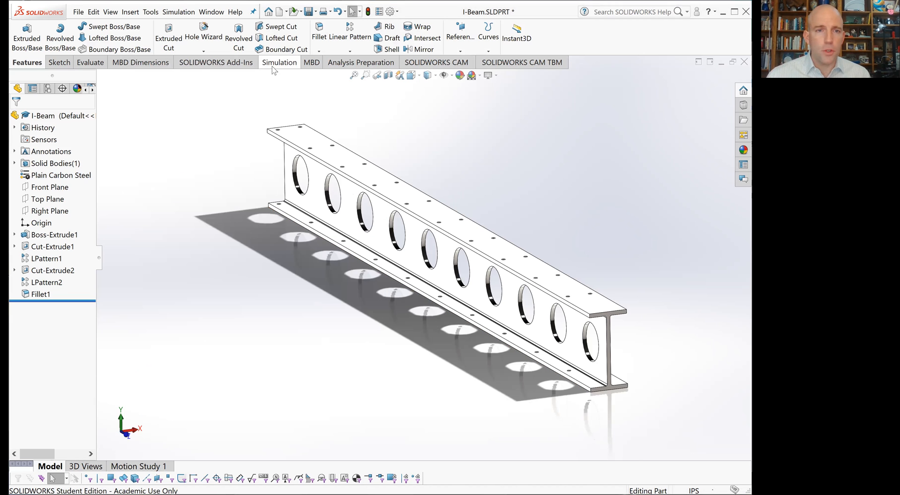
click(279, 62)
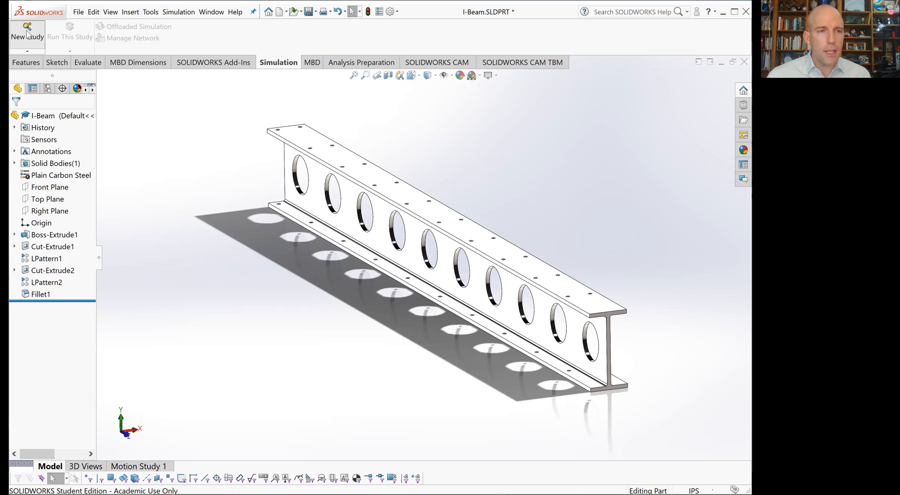
click(23, 29)
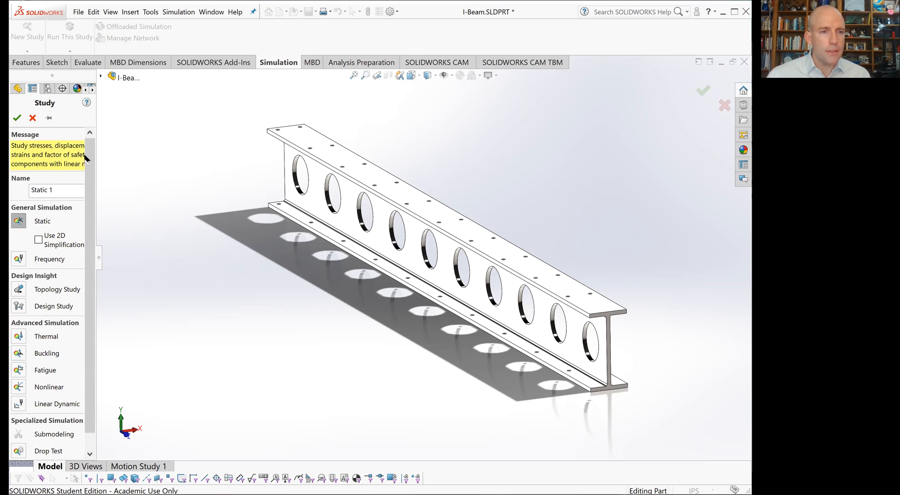
mouse_move(35, 363)
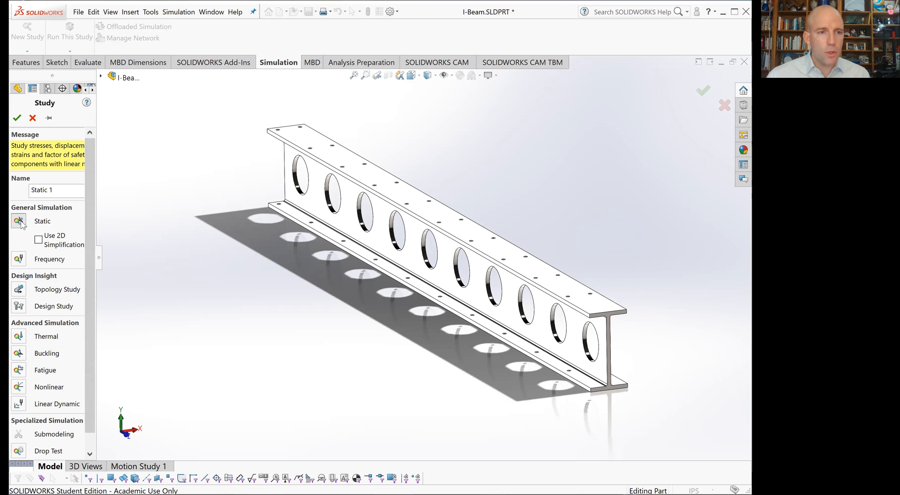
mouse_move(19, 220)
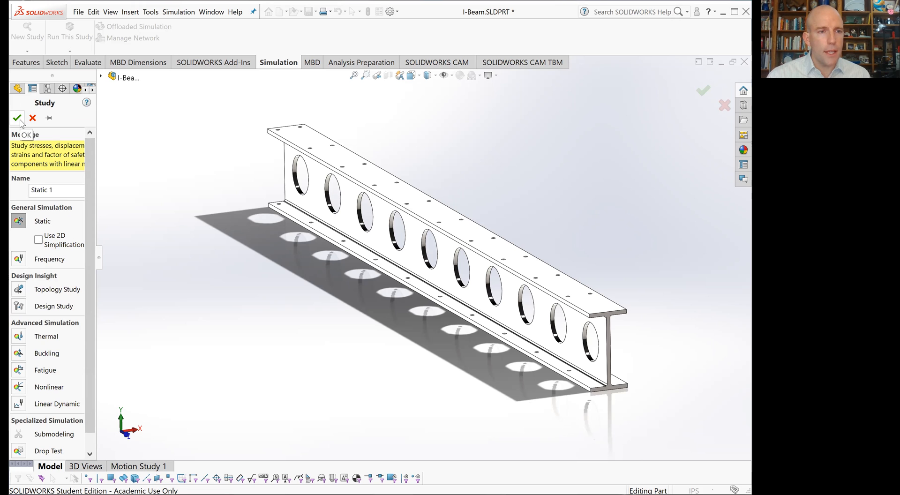
click(17, 116)
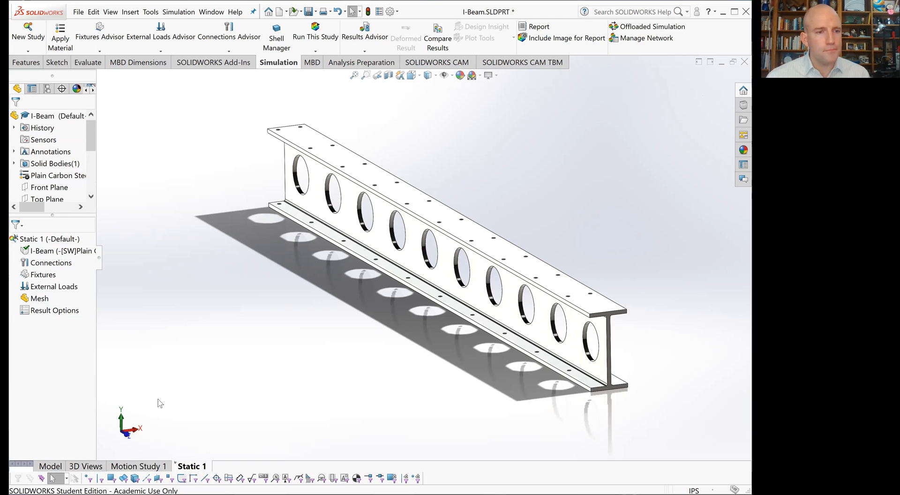
click(57, 251)
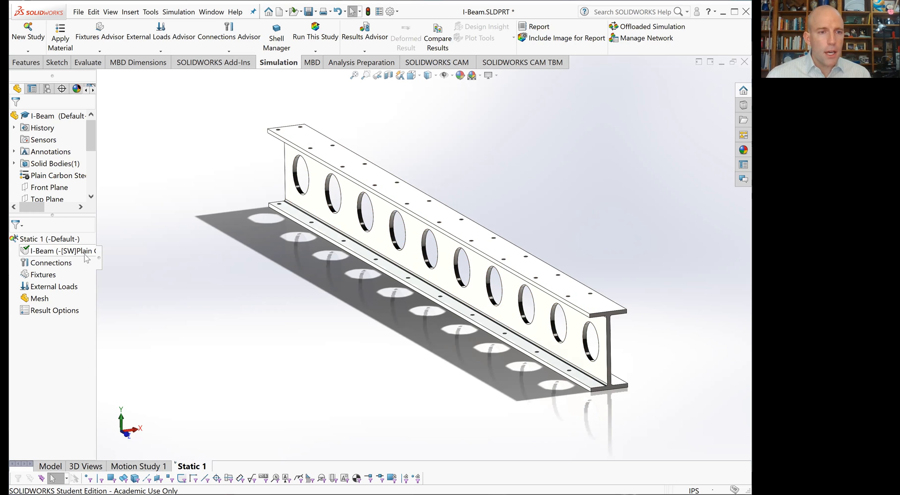
mouse_move(50, 262)
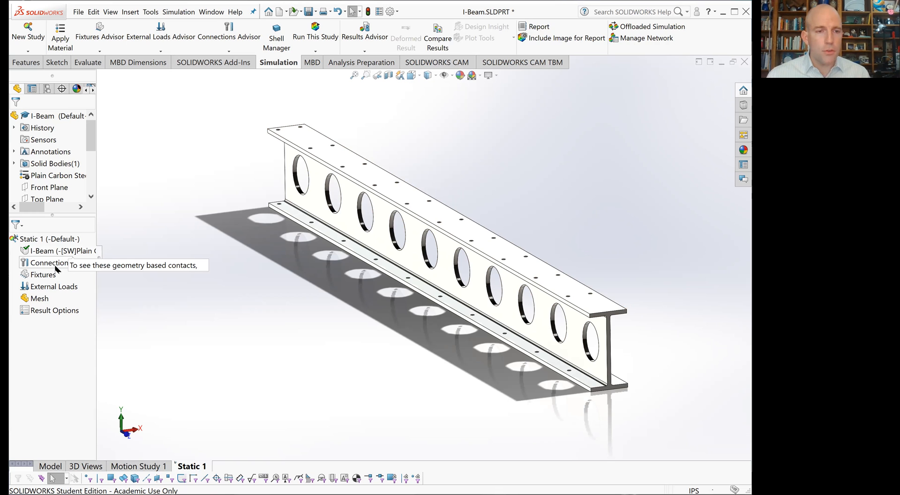
mouse_move(49, 278)
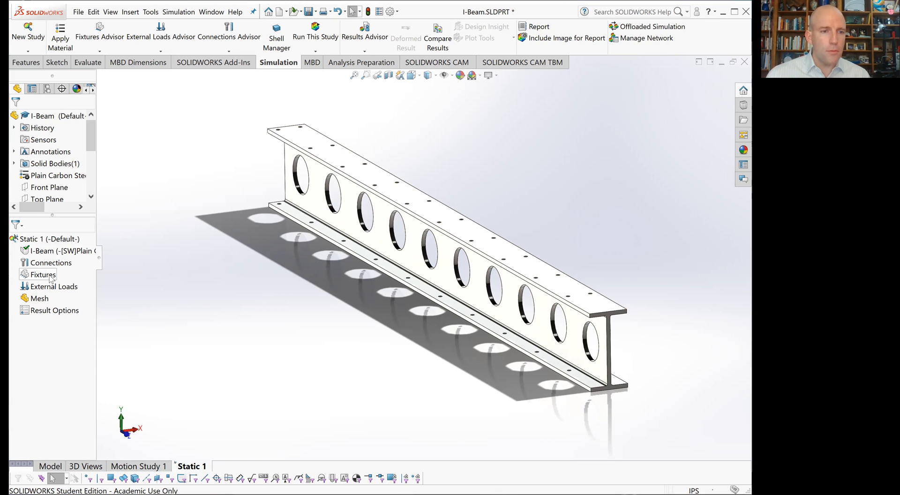
mouse_move(49, 279)
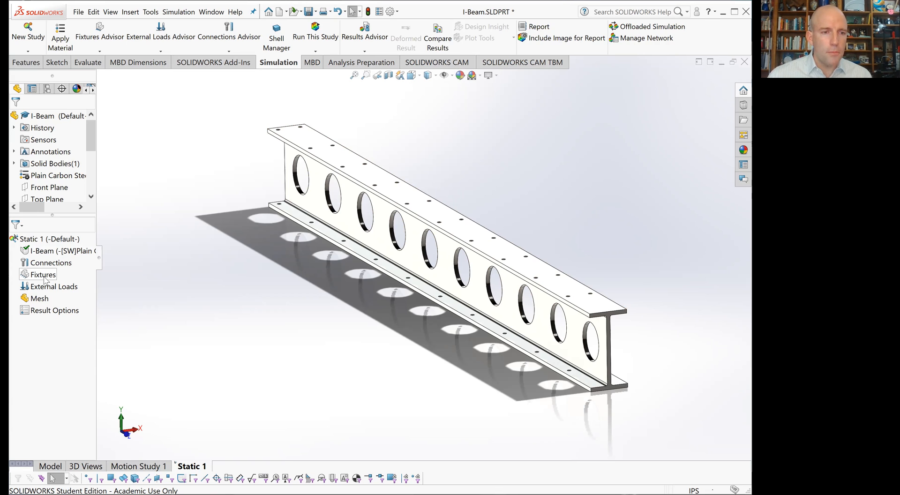
mouse_move(45, 278)
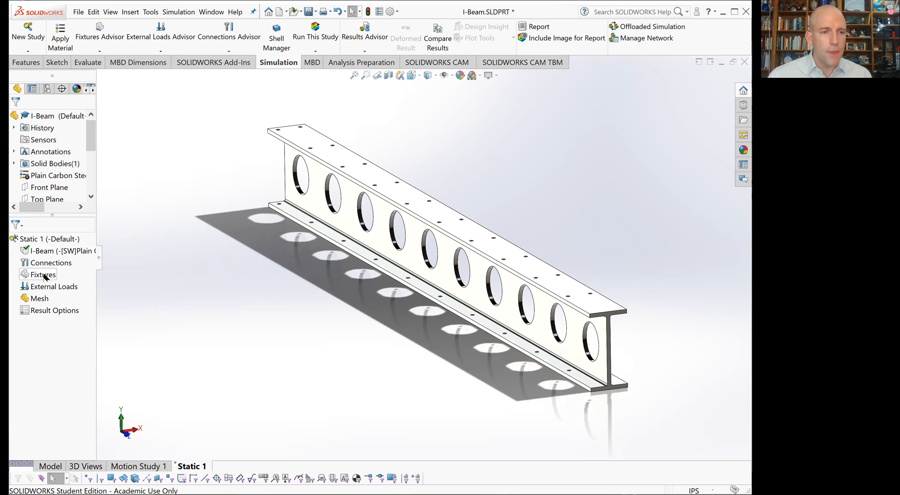
Step: Add a Fixed Geometry fixture (Fixed-1) on the I-beam's end face
right_click(42, 274)
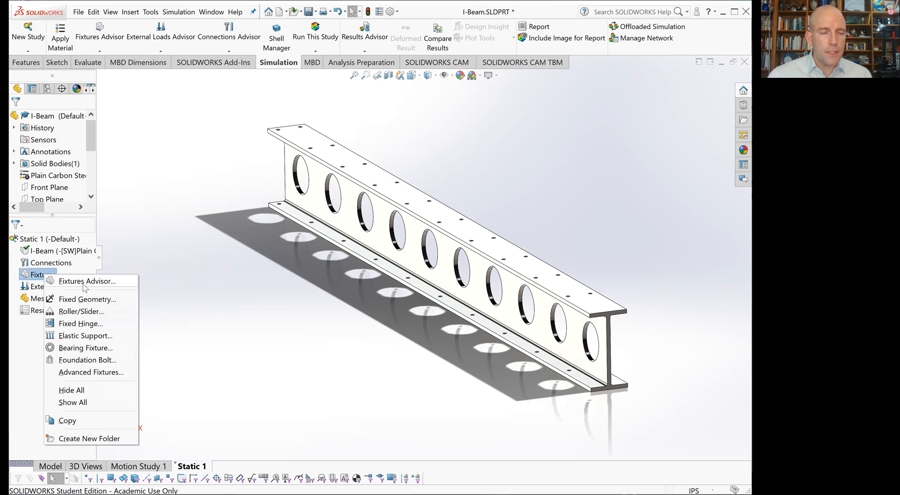
mouse_move(75, 305)
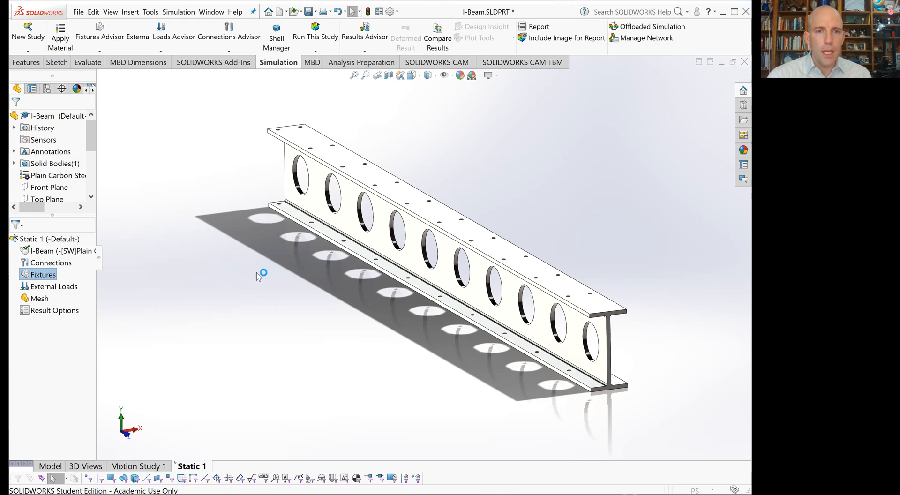
click(45, 275)
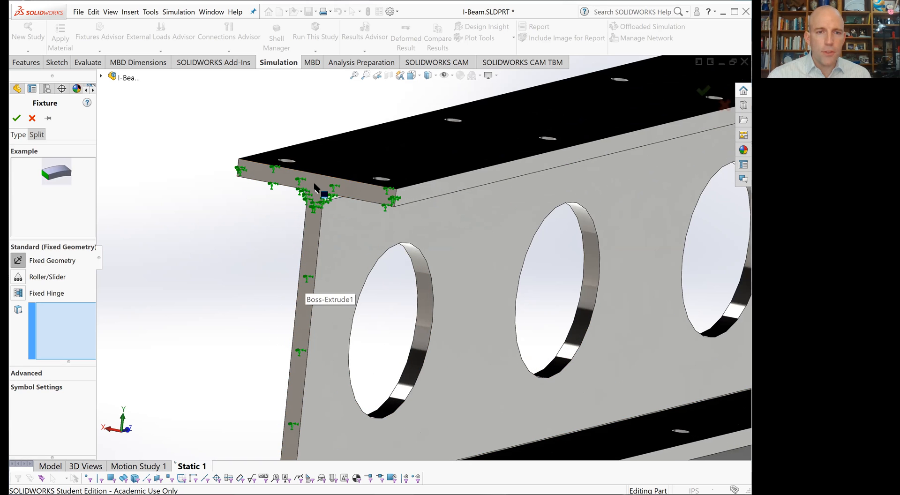
mouse_move(314, 184)
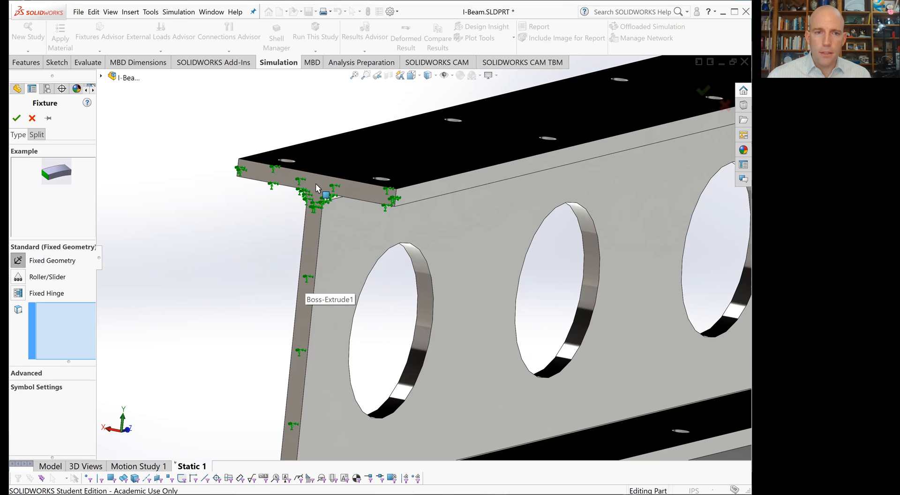
click(317, 186)
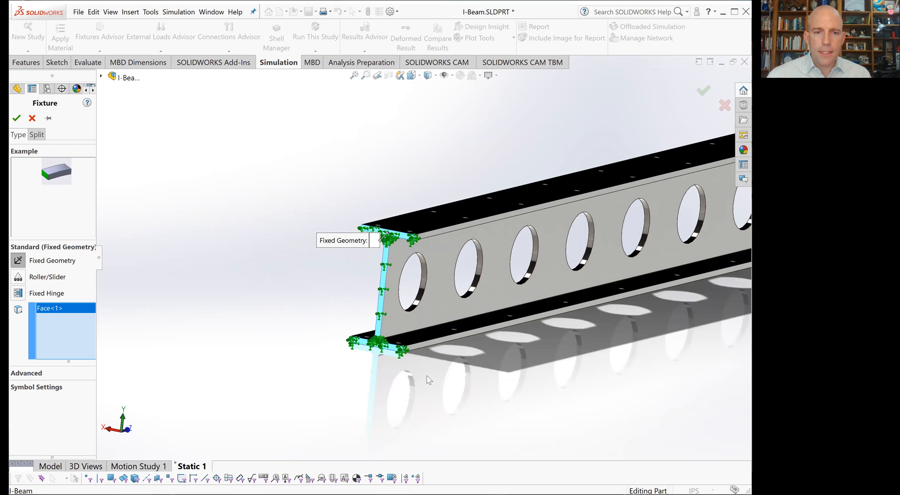
mouse_move(459, 427)
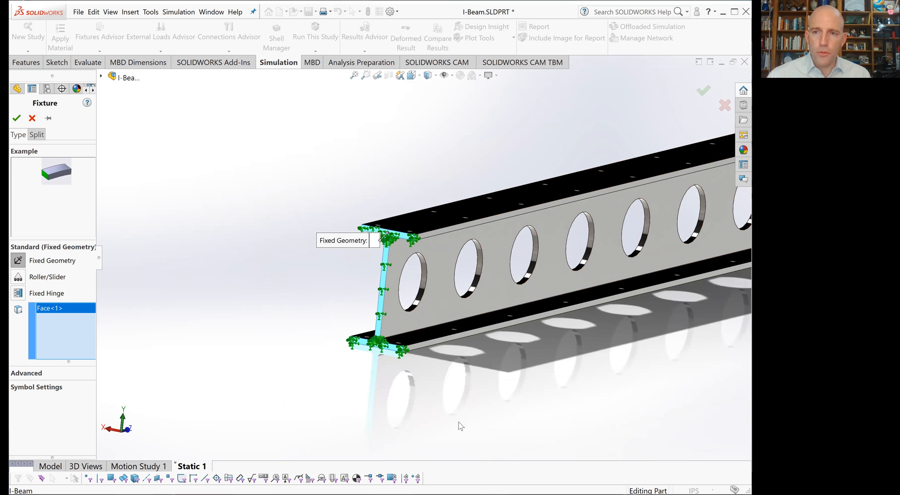
mouse_move(529, 426)
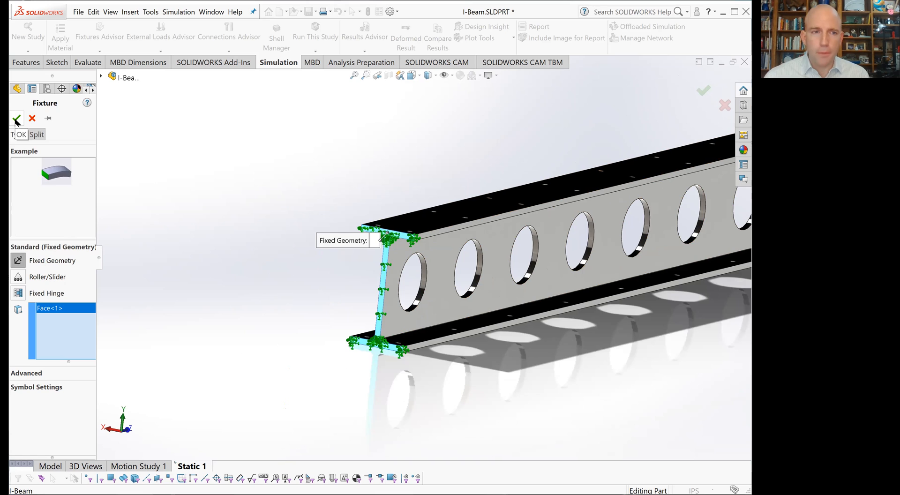
click(18, 118)
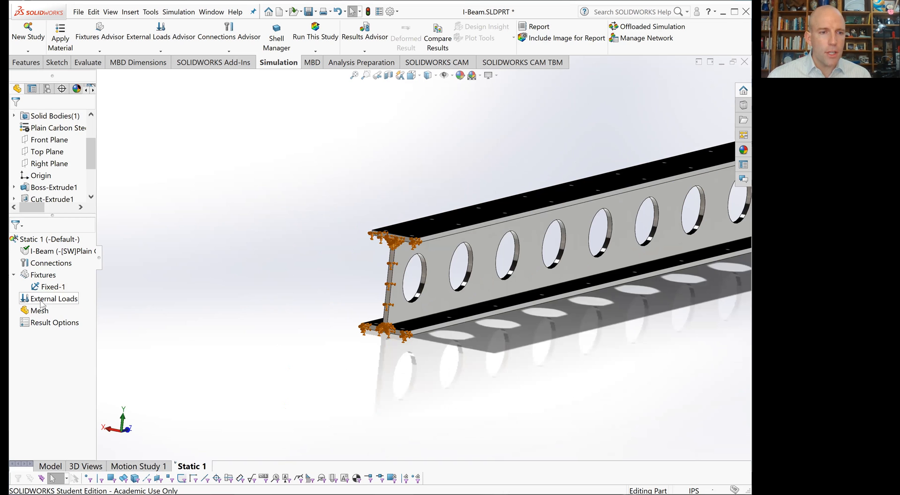
Step: Begin a Force load and select the beam's free far end face
right_click(48, 299)
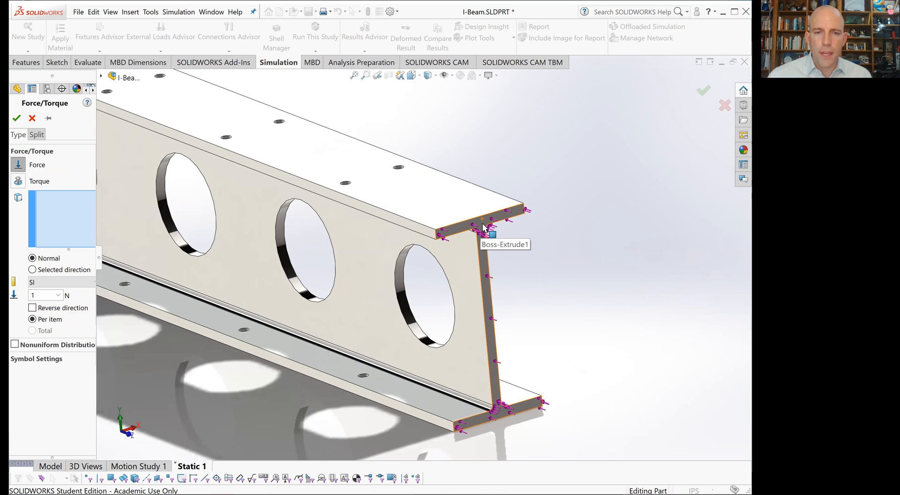
click(483, 230)
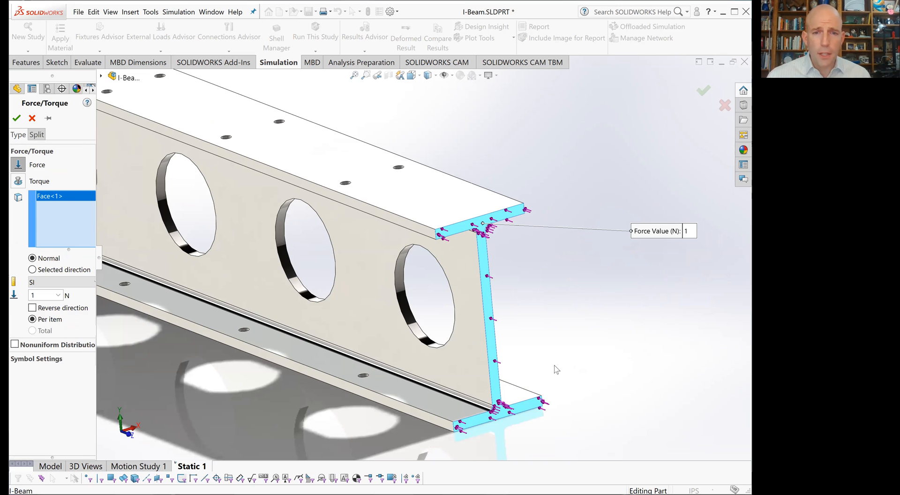
mouse_move(559, 356)
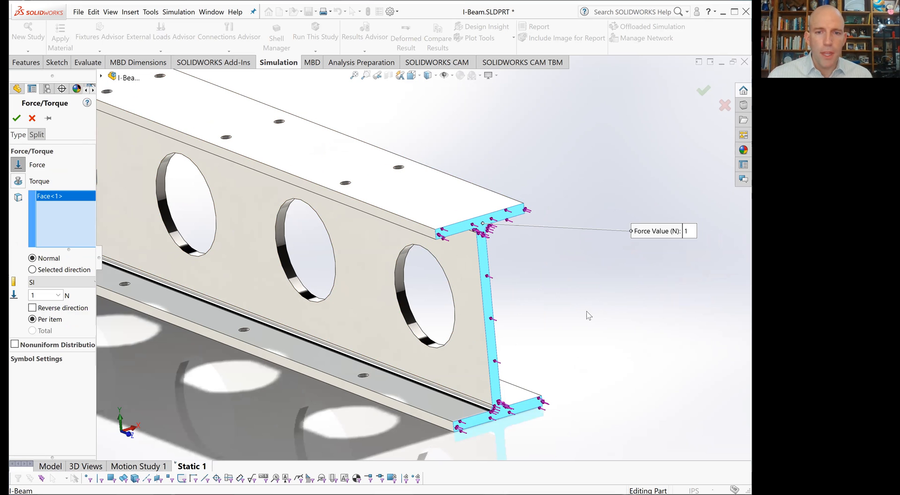
mouse_move(585, 313)
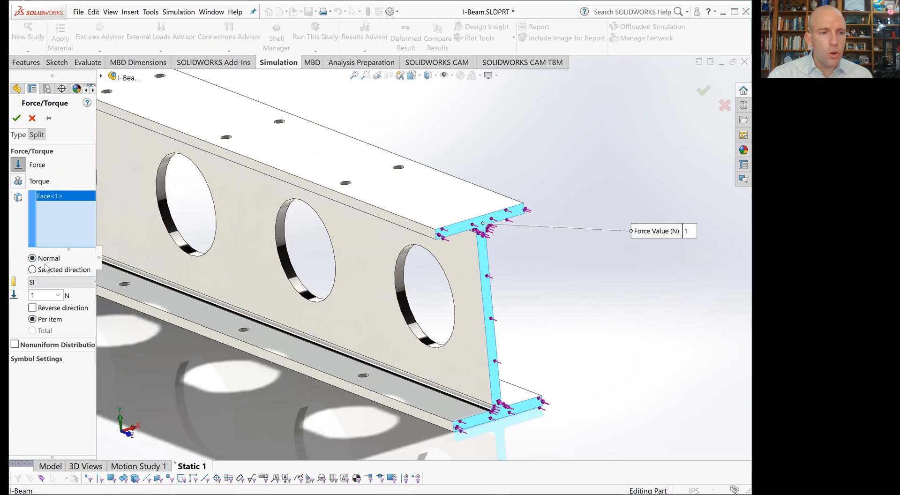
Step: Apply Force-1 of 5000 lbf along a selected edge direction, English (IPS) units
click(32, 269)
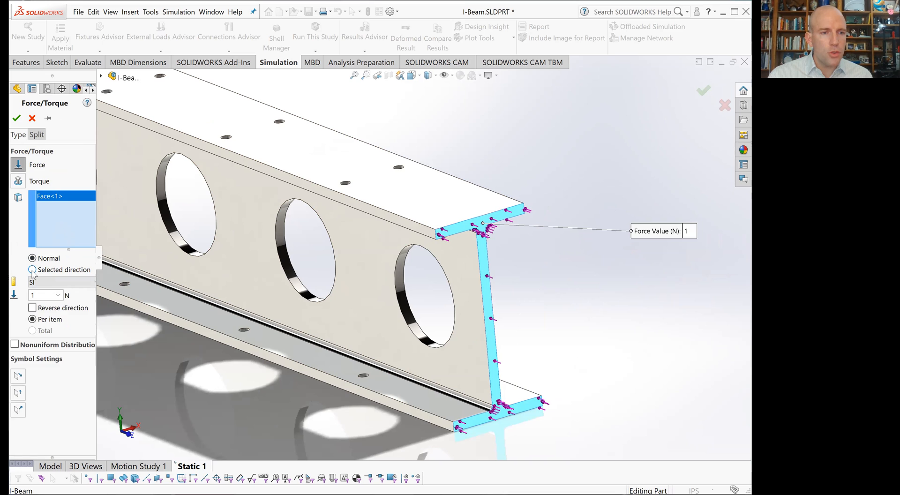
click(31, 269)
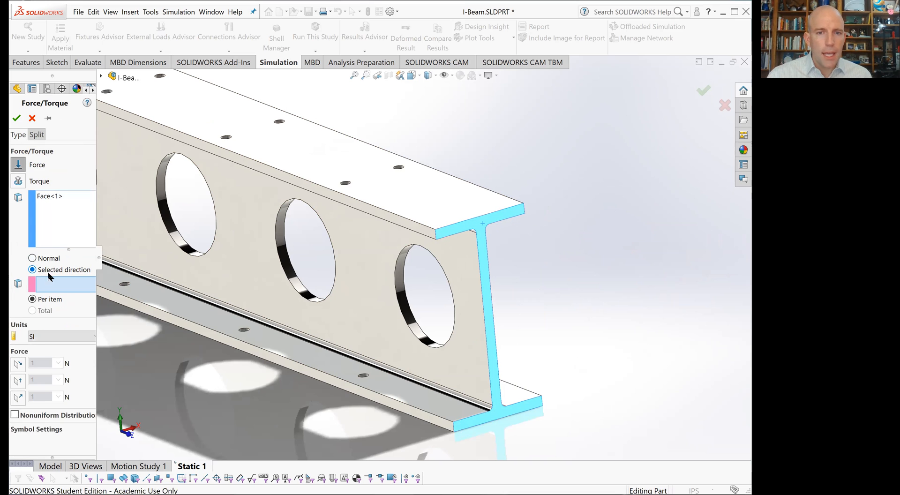
mouse_move(483, 319)
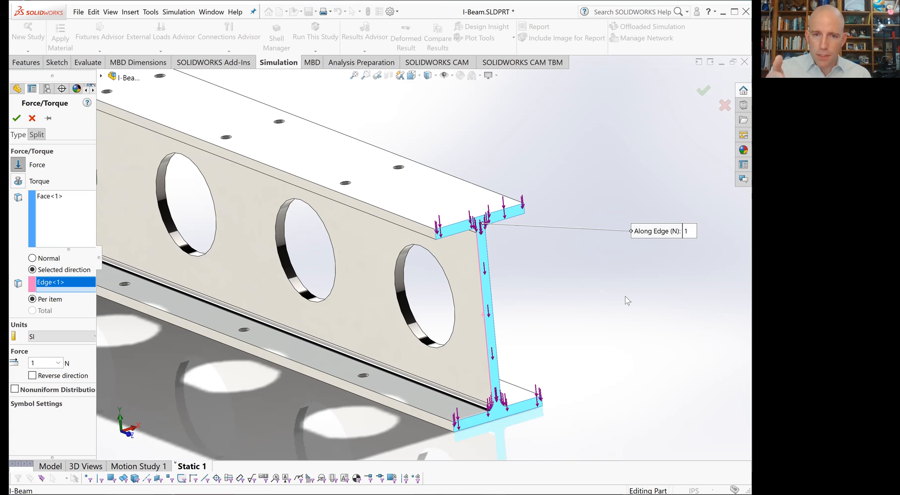
mouse_move(623, 285)
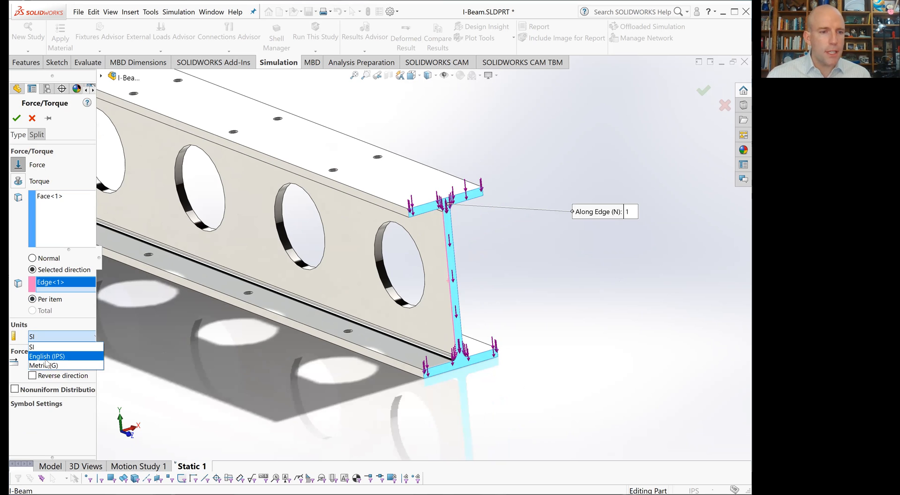
click(50, 357)
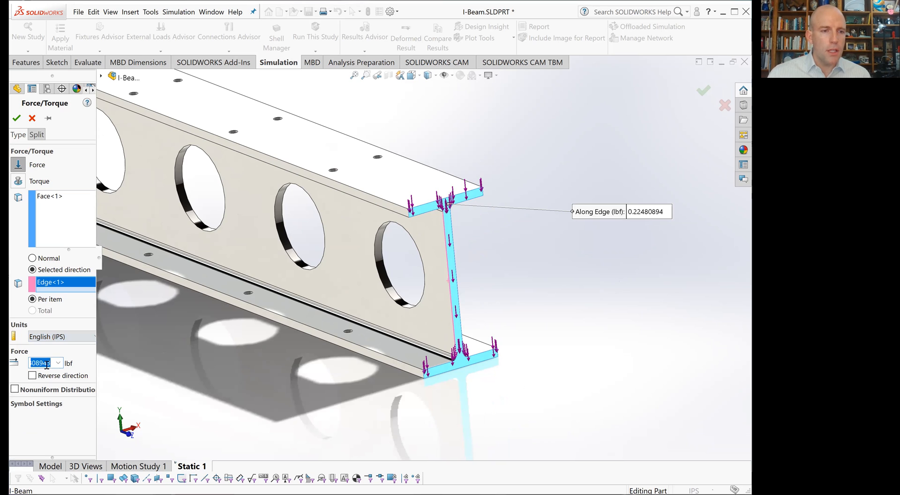
text(5)
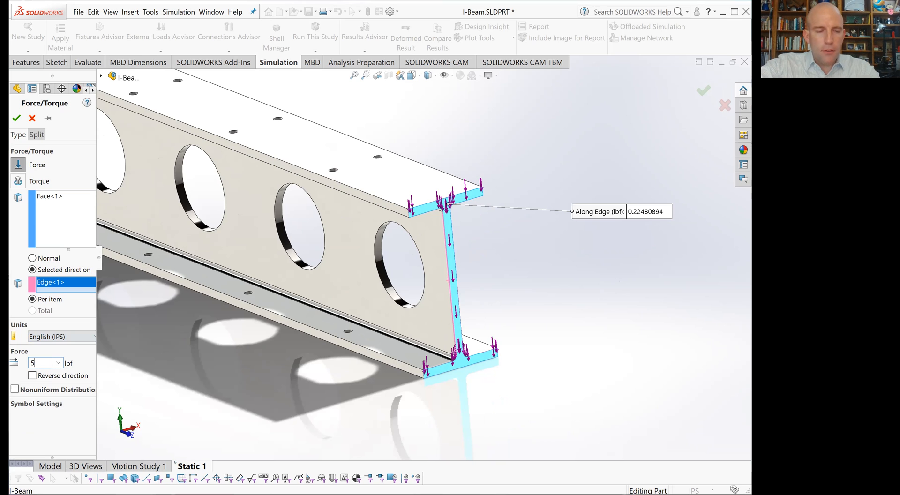
text(5000)
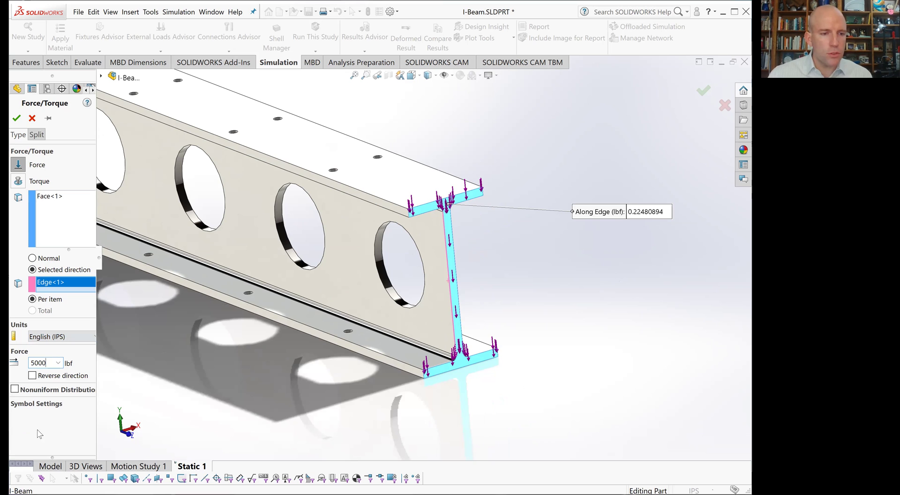
click(18, 116)
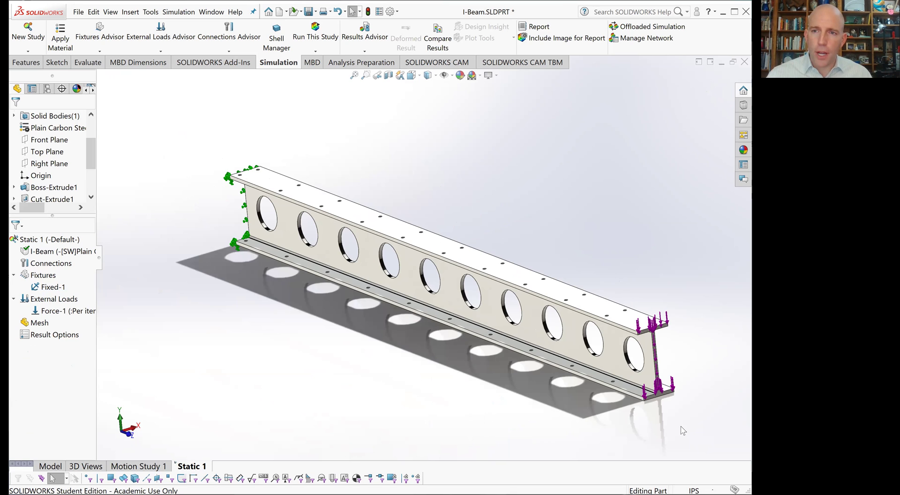
mouse_move(660, 334)
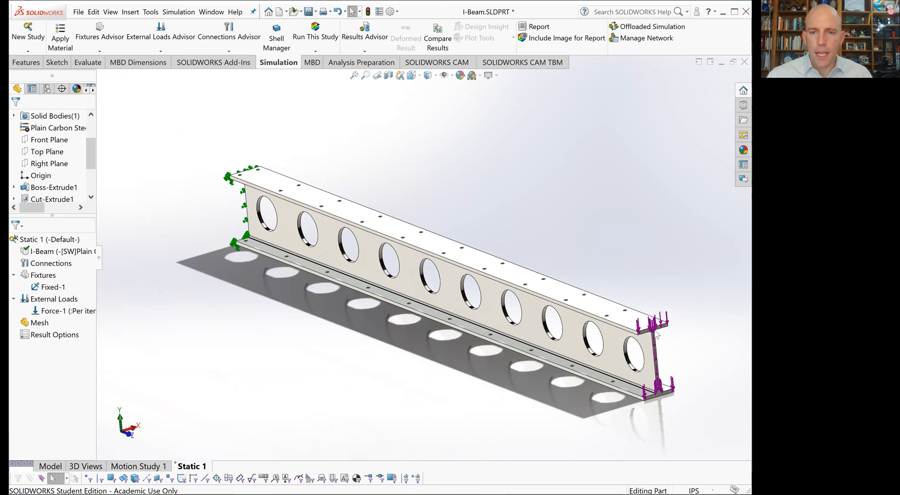
mouse_move(381, 405)
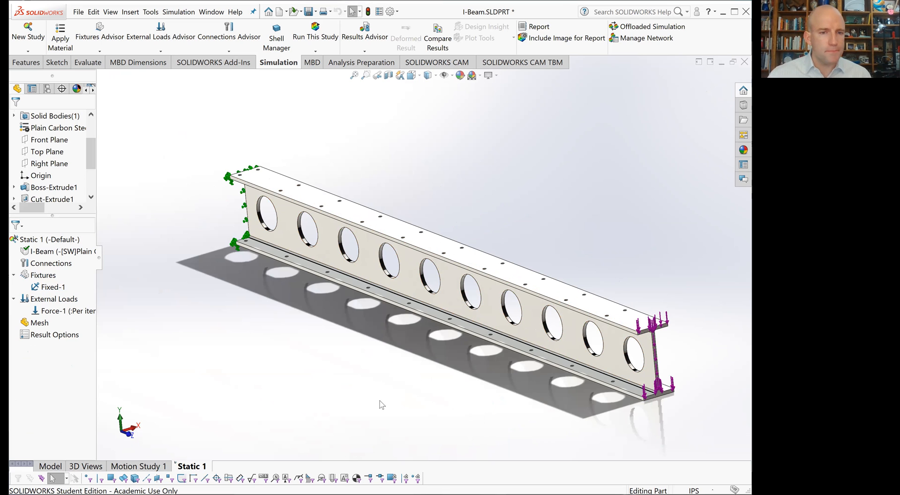
mouse_move(220, 122)
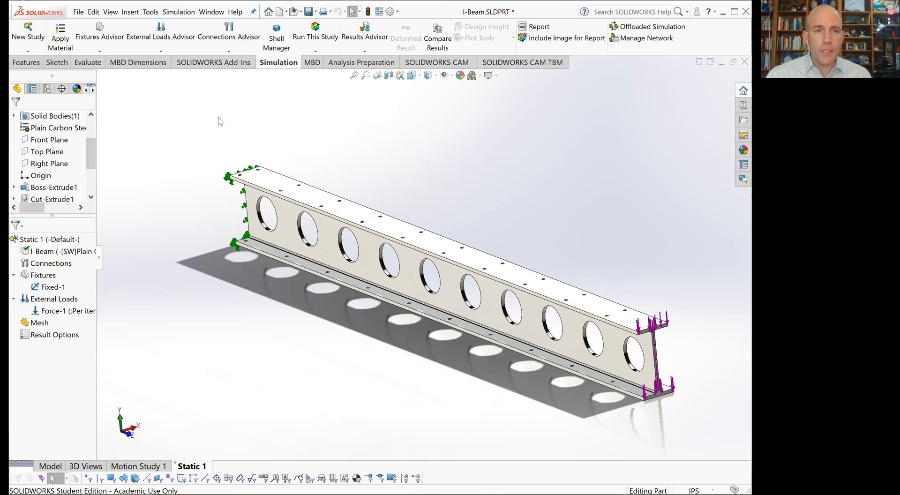
mouse_move(316, 29)
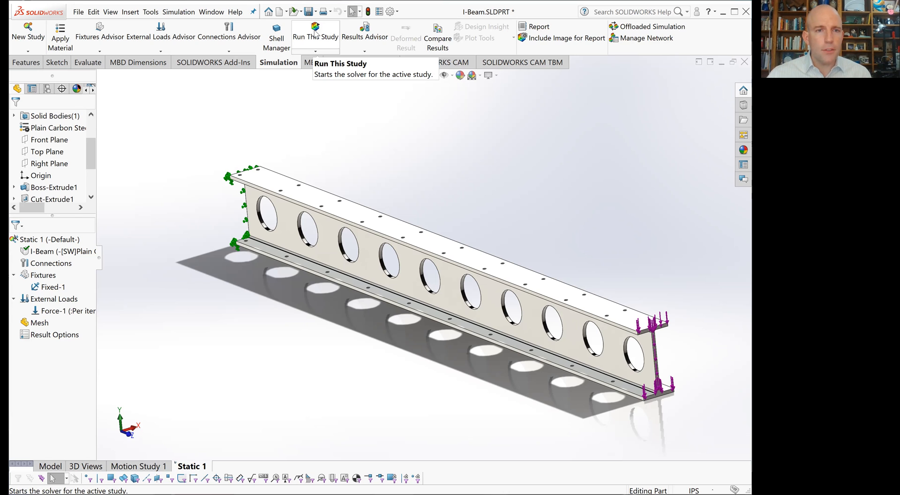
mouse_move(165, 163)
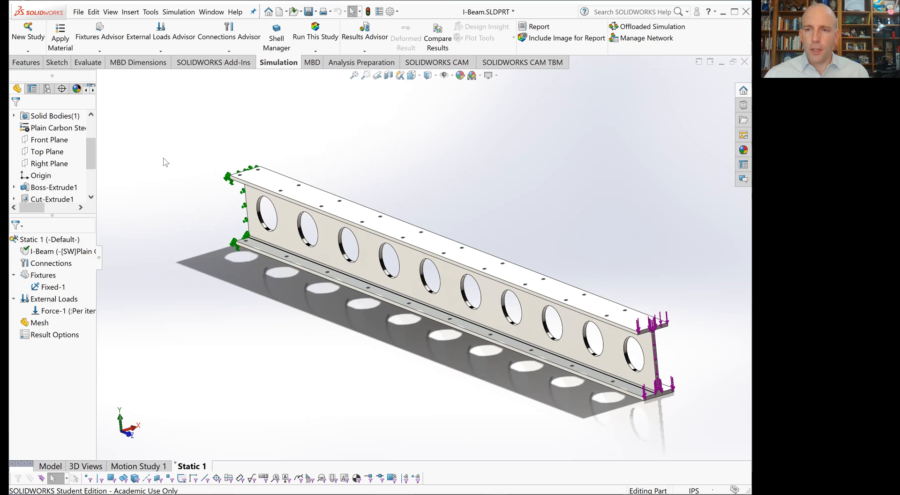
mouse_move(151, 289)
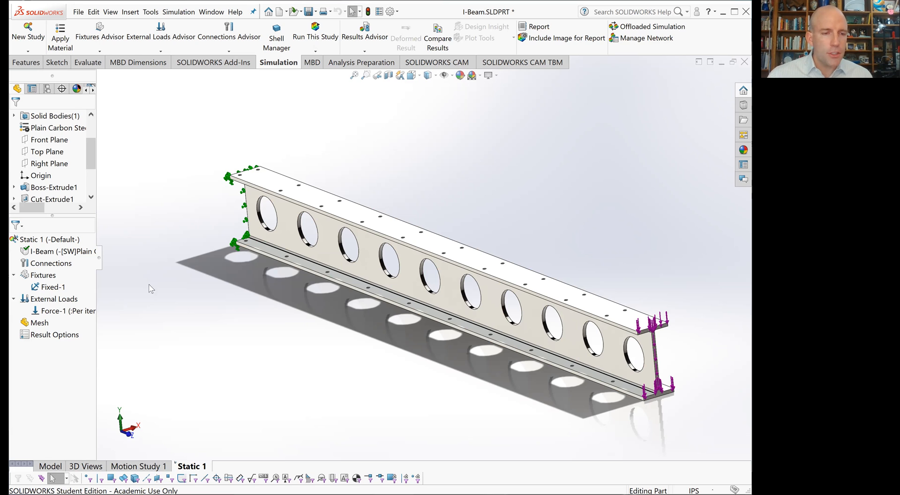
Step: Open the Mesh context menu in the Static 1 study tree
right_click(39, 322)
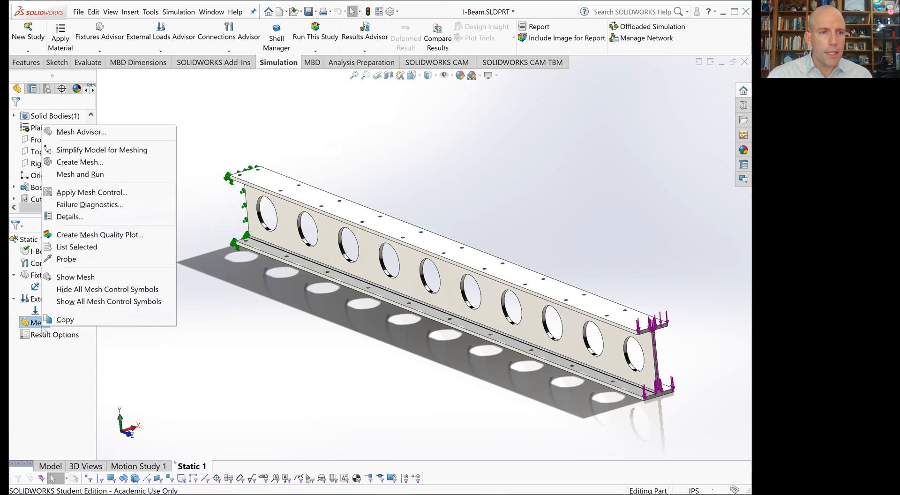
Step: Create a solid tetrahedral mesh over the I-beam with the default settings
click(79, 162)
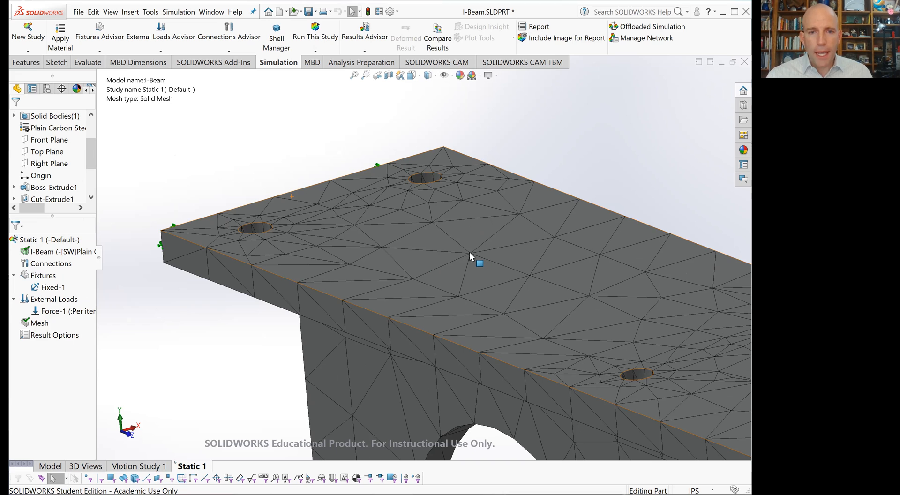
mouse_move(472, 264)
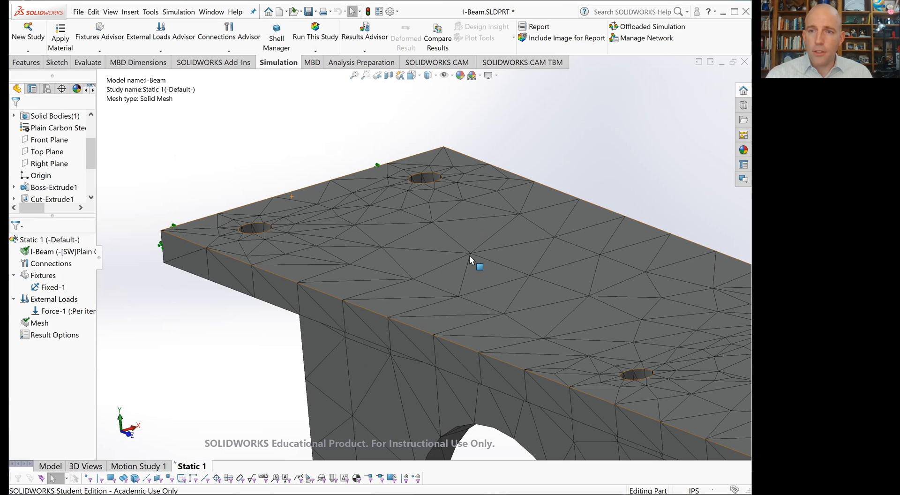
mouse_move(471, 270)
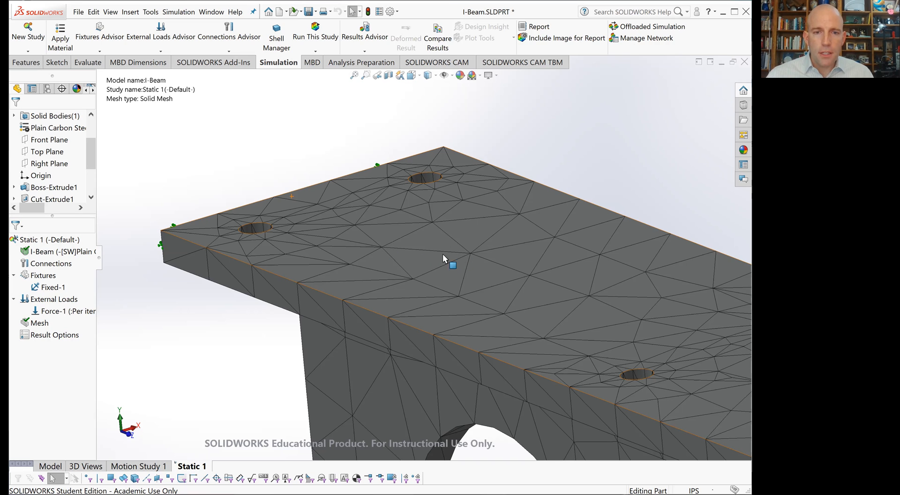
mouse_move(468, 270)
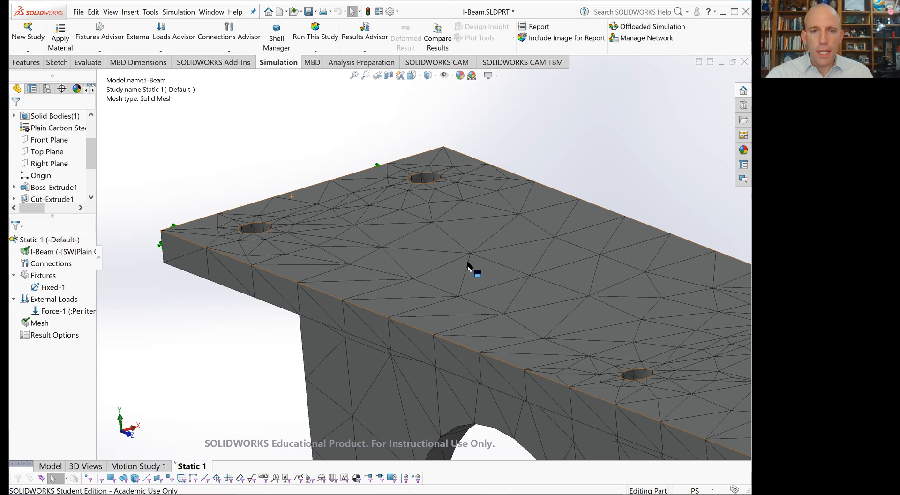
mouse_move(476, 265)
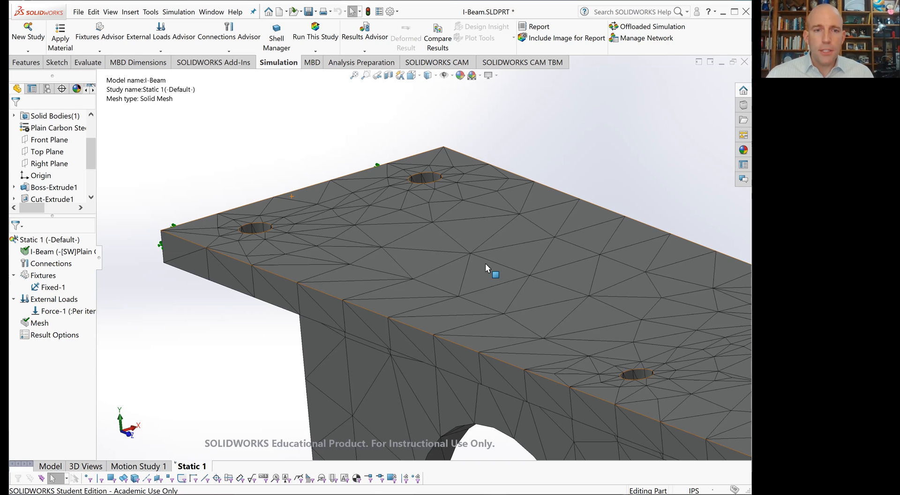
mouse_move(487, 253)
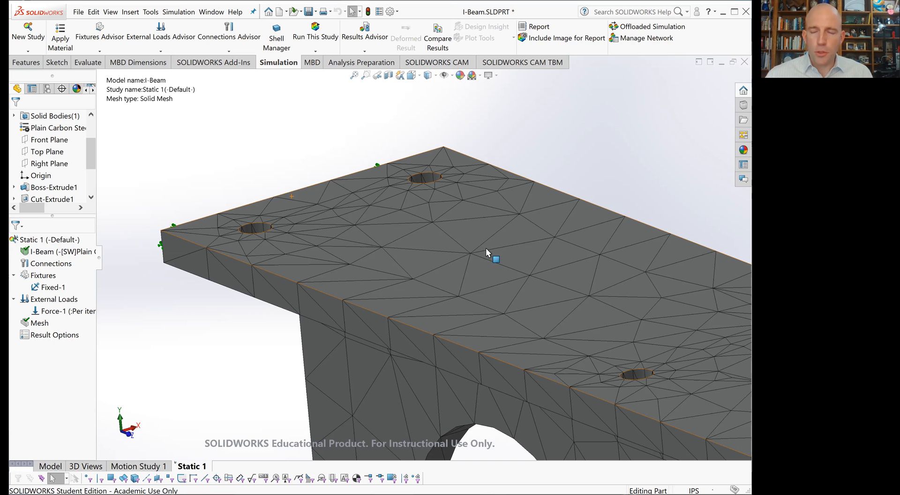
mouse_move(479, 268)
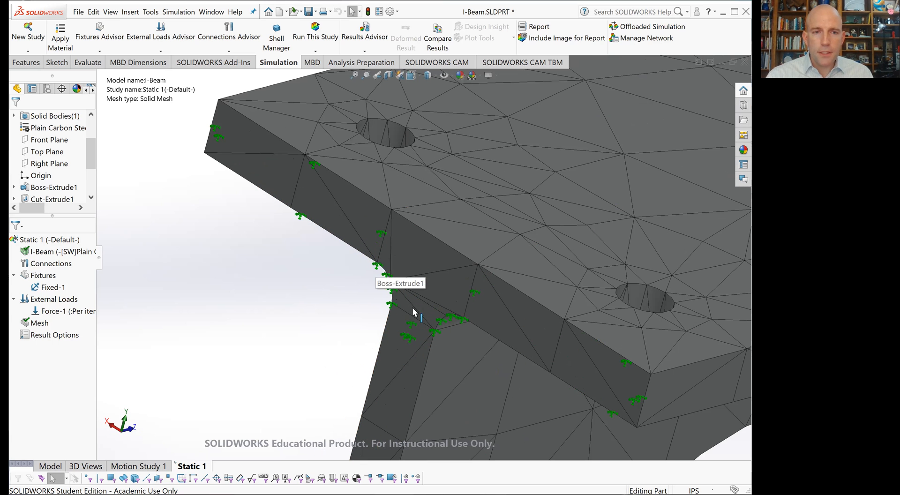
mouse_move(230, 112)
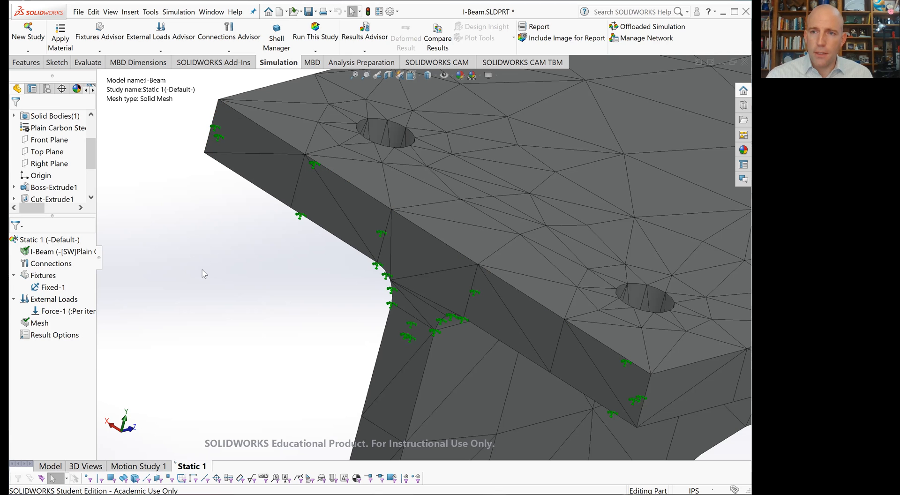
mouse_move(248, 267)
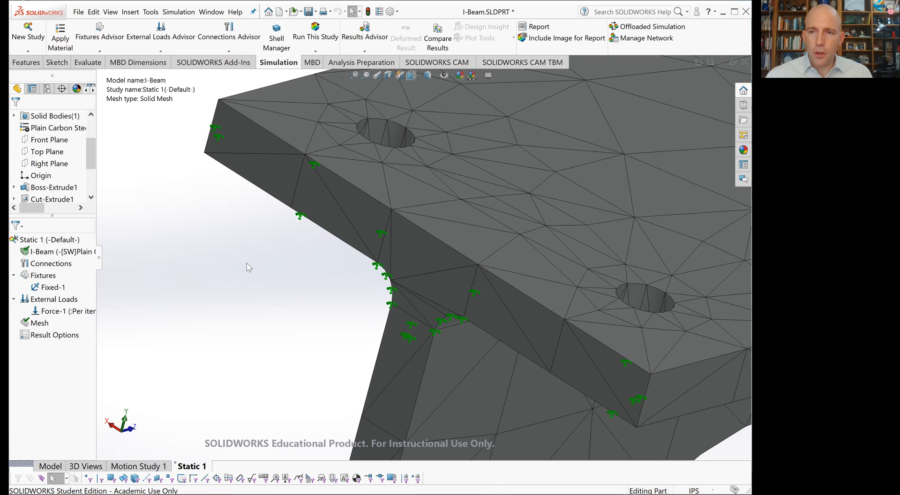
mouse_move(282, 282)
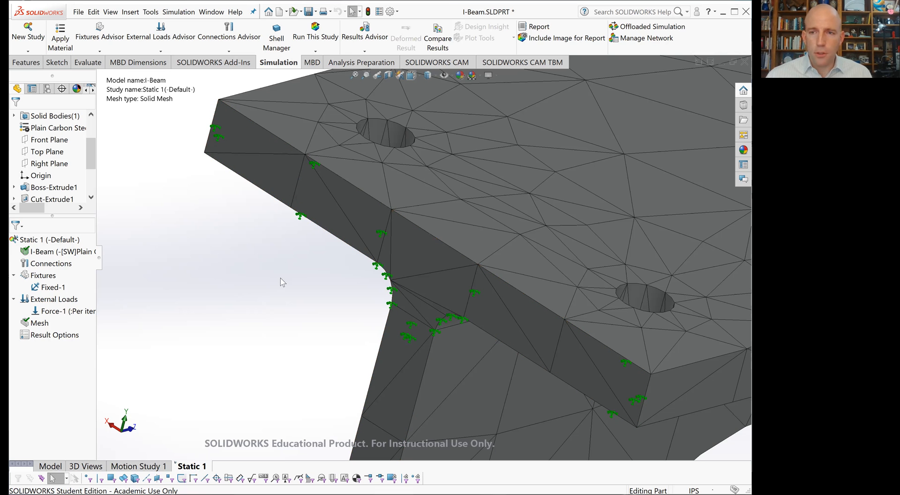
mouse_move(346, 317)
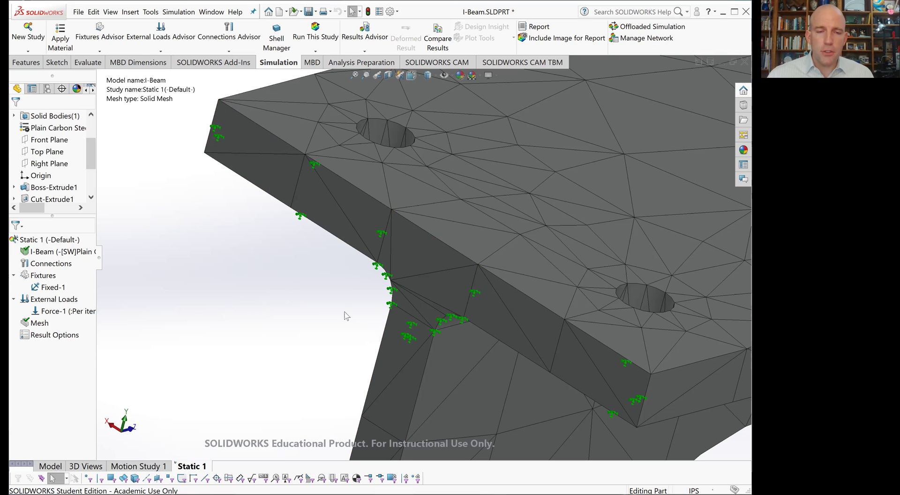
mouse_move(338, 300)
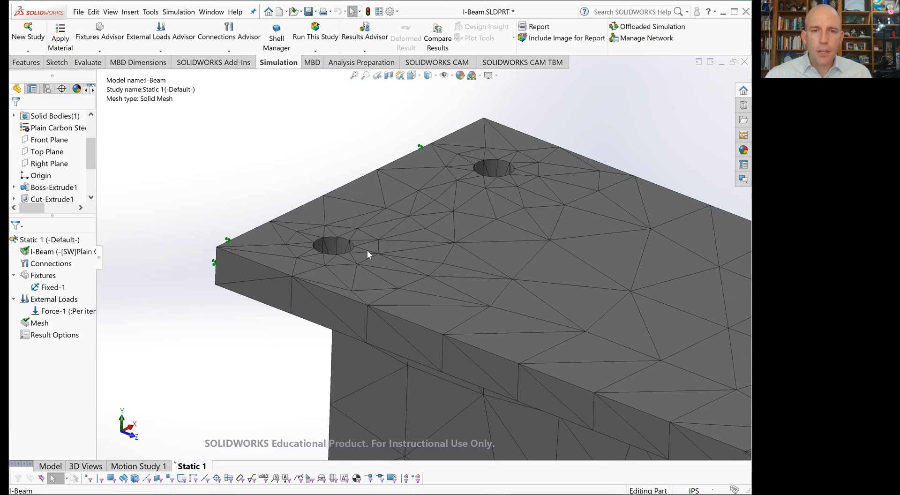
mouse_move(250, 186)
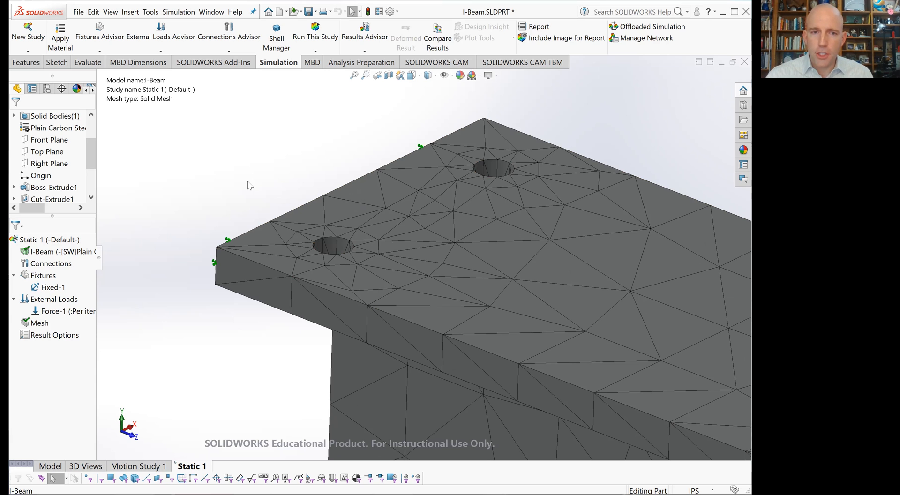
mouse_move(651, 331)
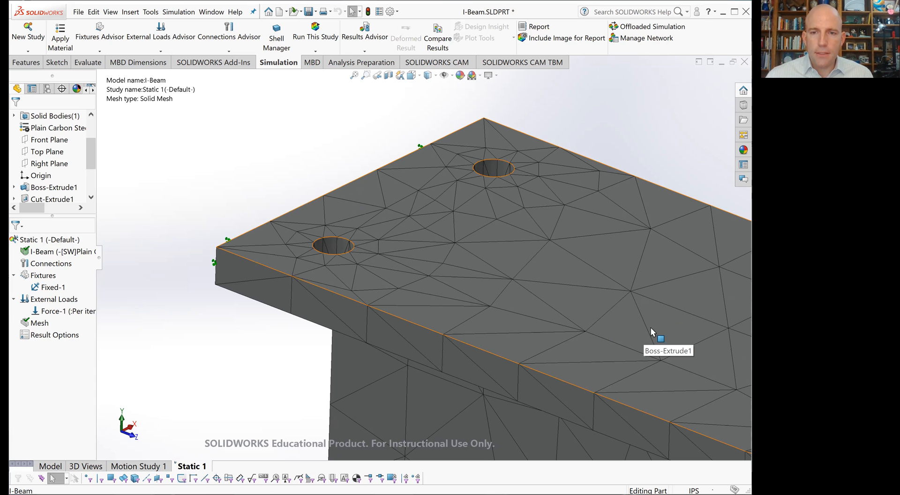
mouse_move(696, 261)
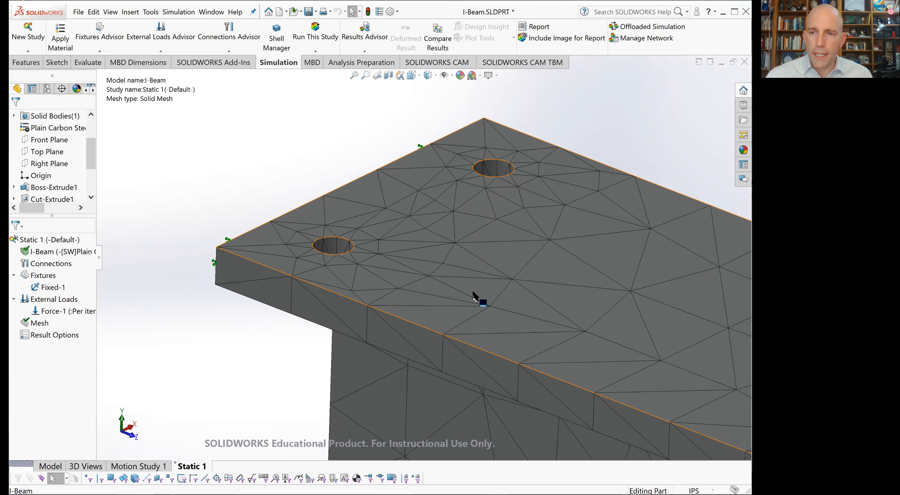
mouse_move(472, 301)
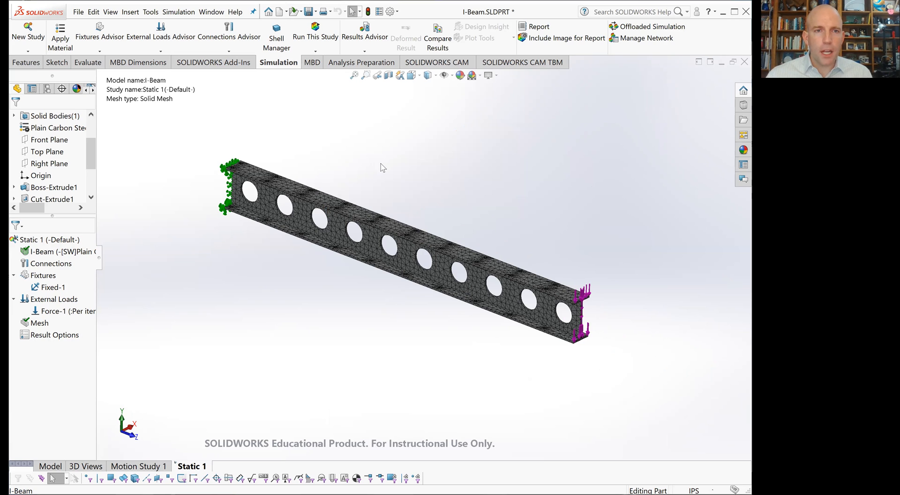
mouse_move(313, 36)
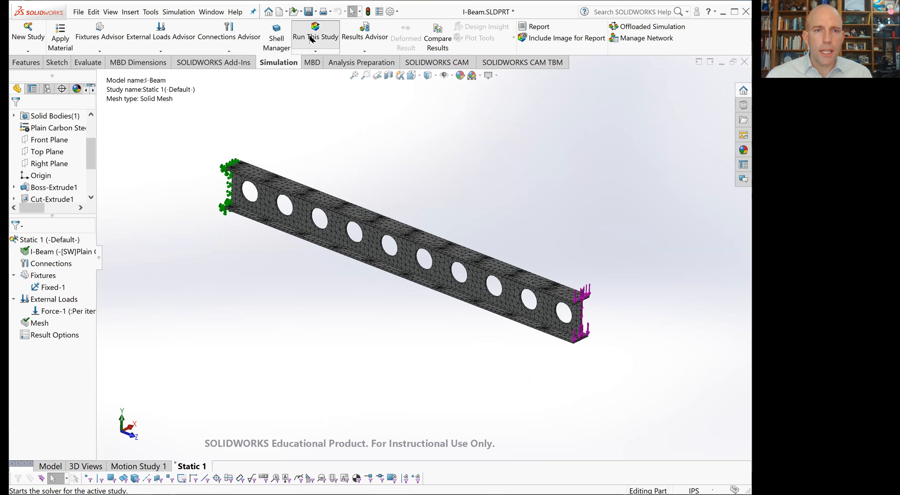
Step: Run the Static 1 study to produce the von Mises stress plot
click(316, 26)
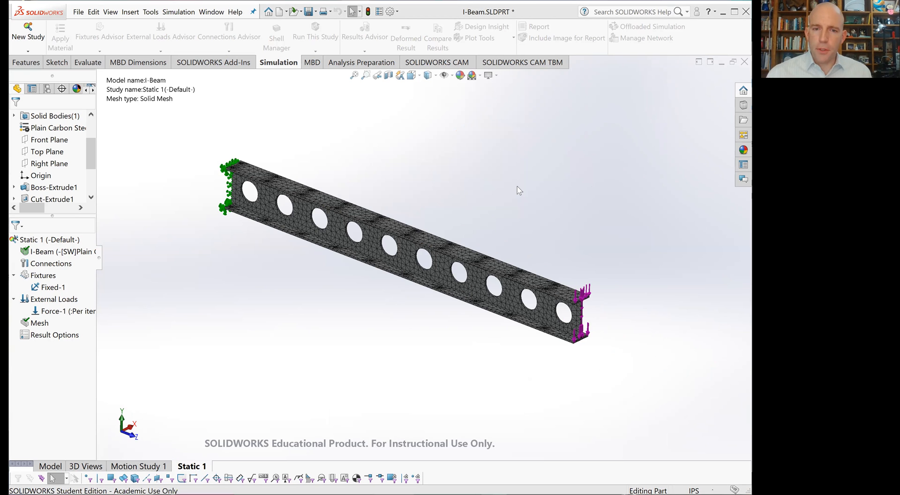
click(316, 28)
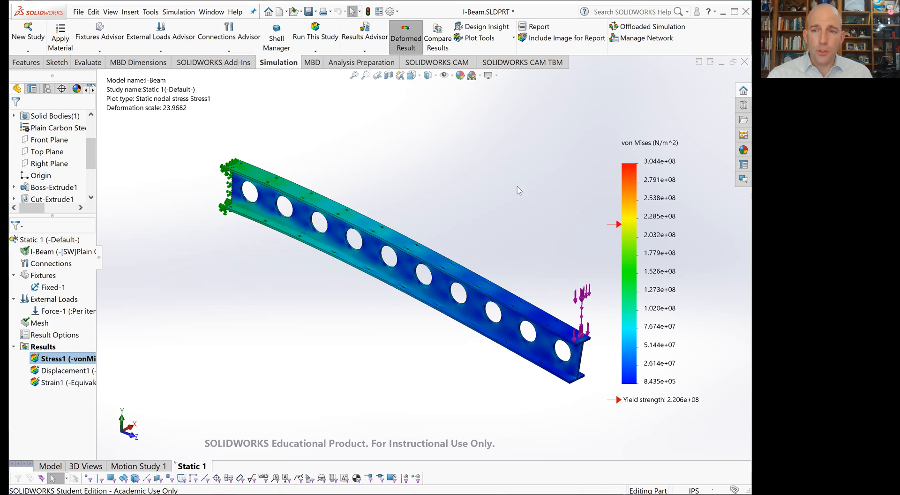
mouse_move(441, 351)
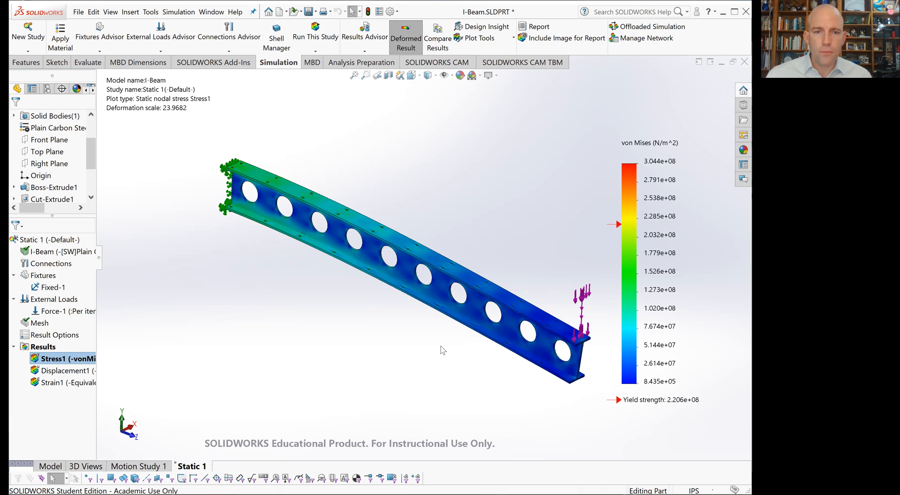
mouse_move(506, 325)
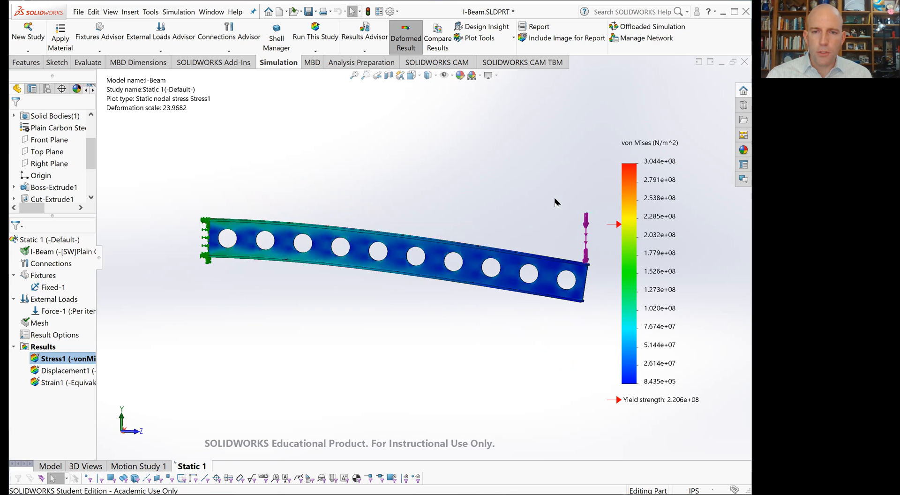
mouse_move(197, 210)
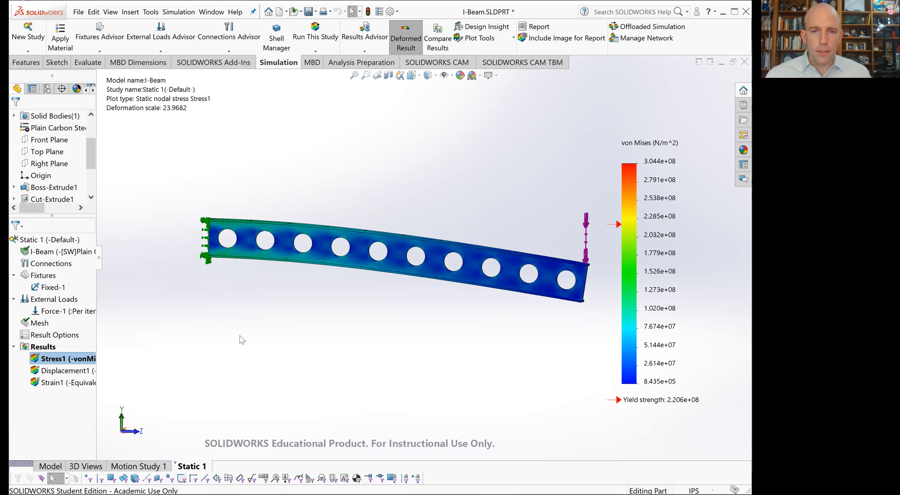
mouse_move(583, 296)
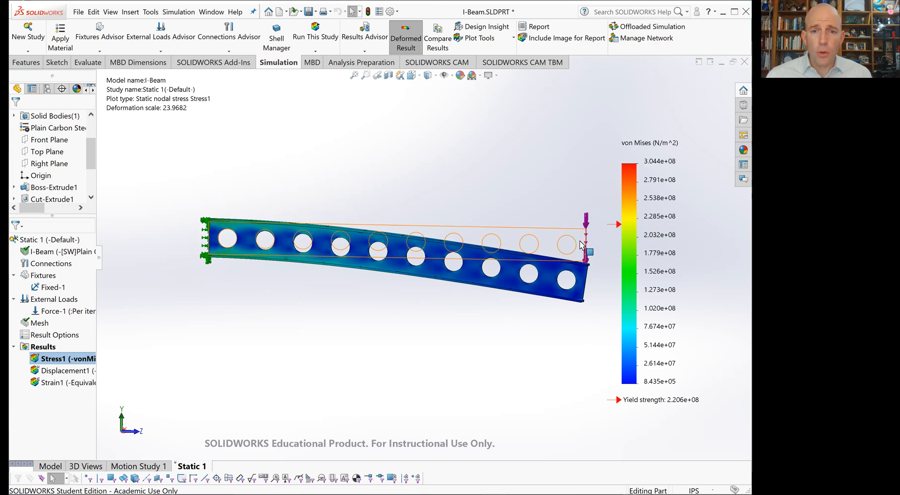
mouse_move(583, 246)
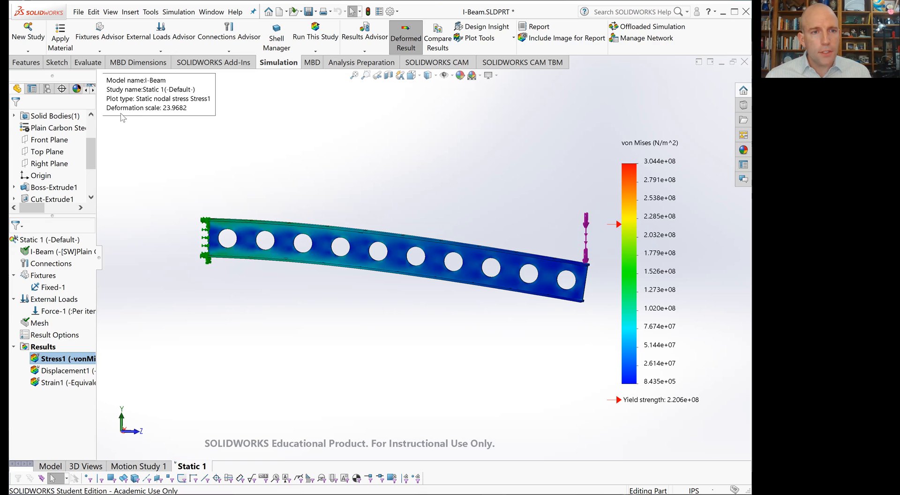
mouse_move(171, 130)
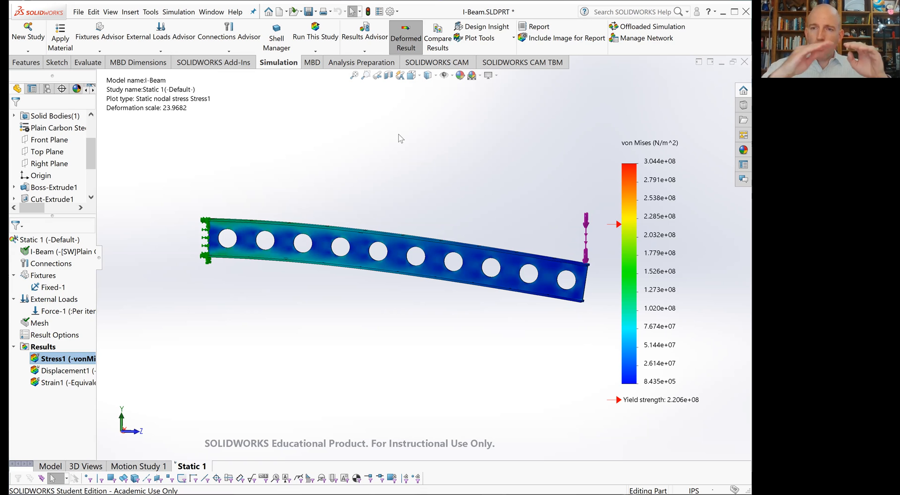
mouse_move(492, 161)
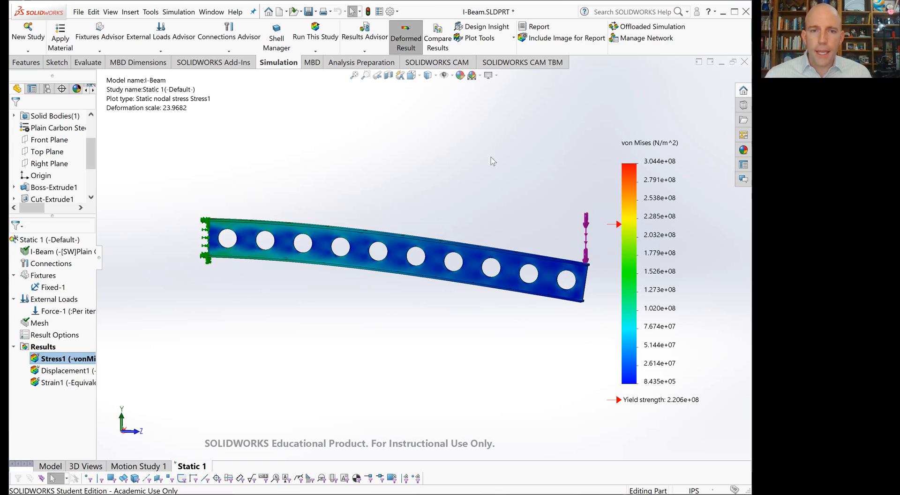
mouse_move(485, 170)
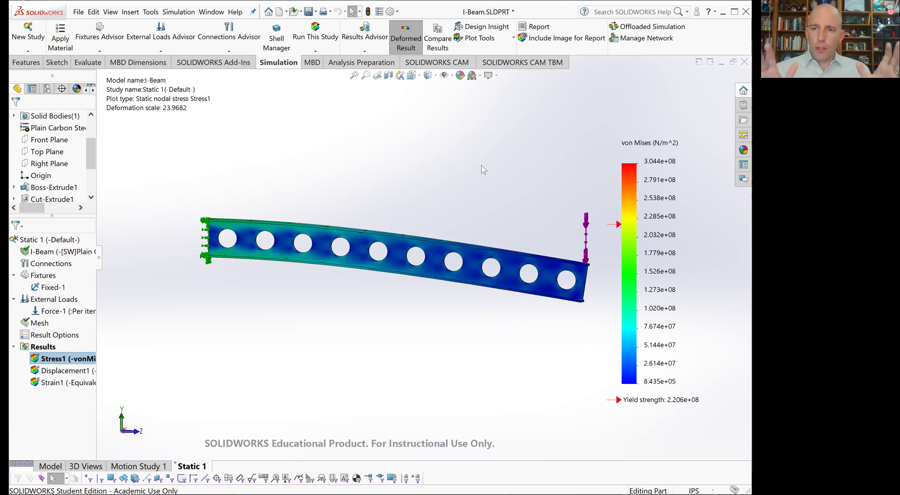
mouse_move(475, 167)
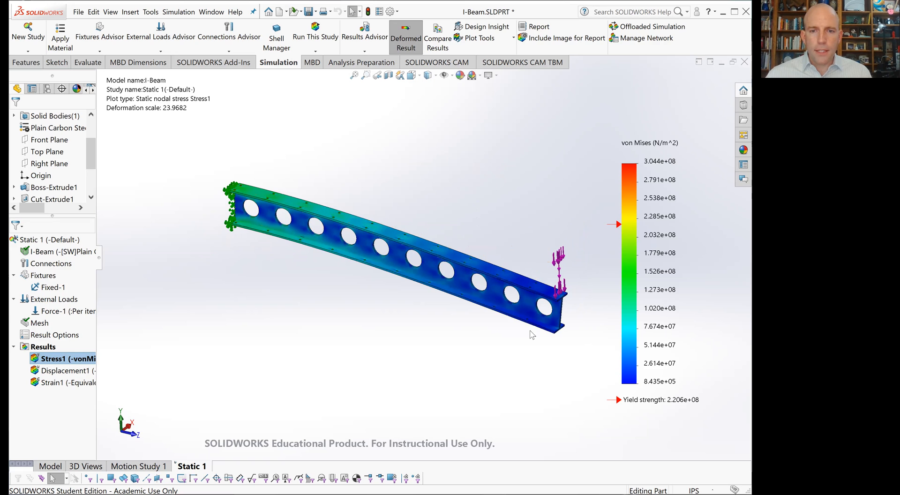
mouse_move(564, 372)
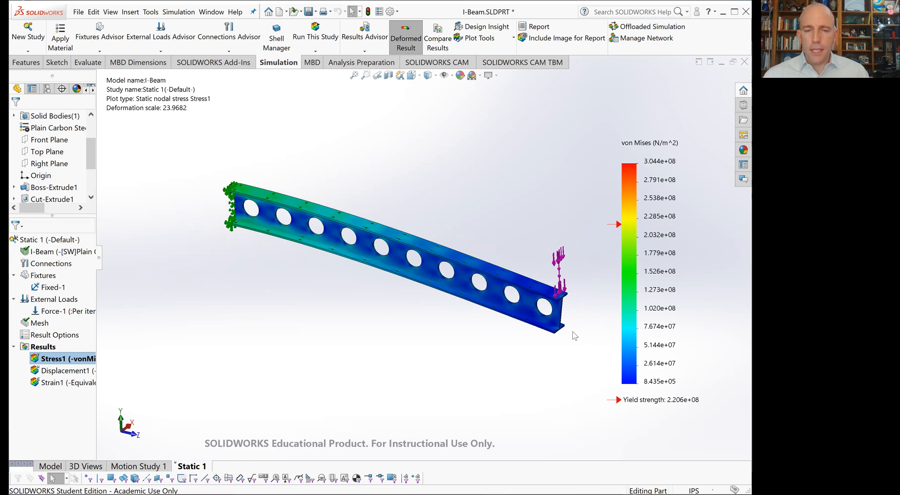
mouse_move(583, 339)
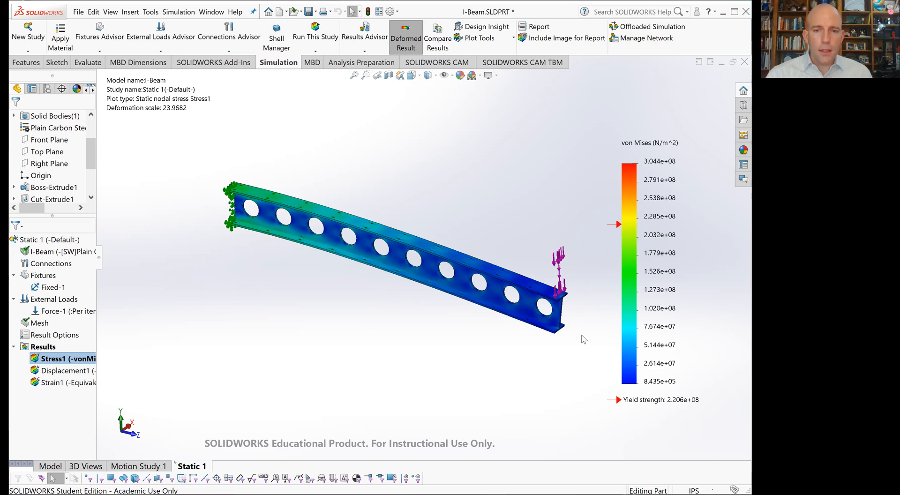
mouse_move(588, 328)
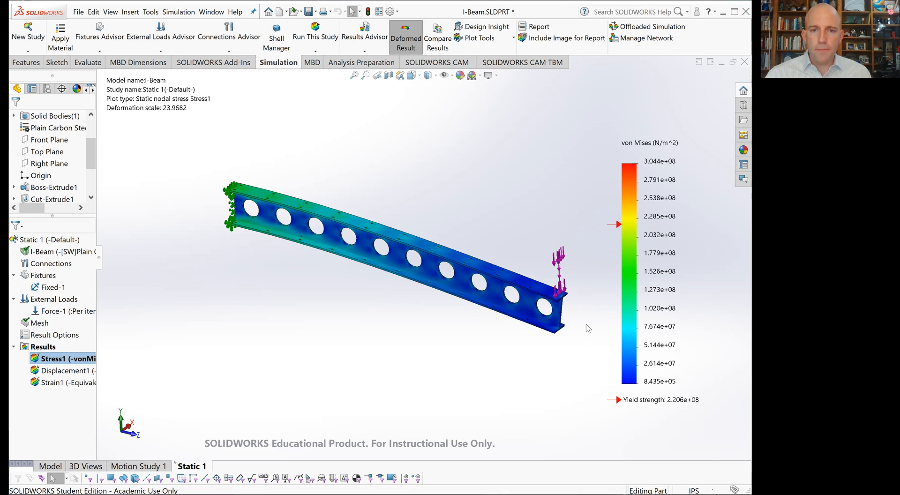
mouse_move(583, 300)
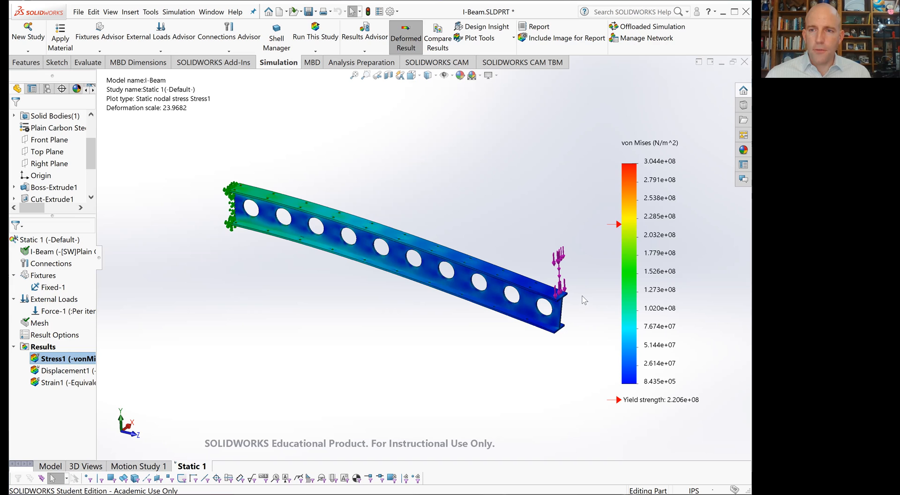
mouse_move(203, 268)
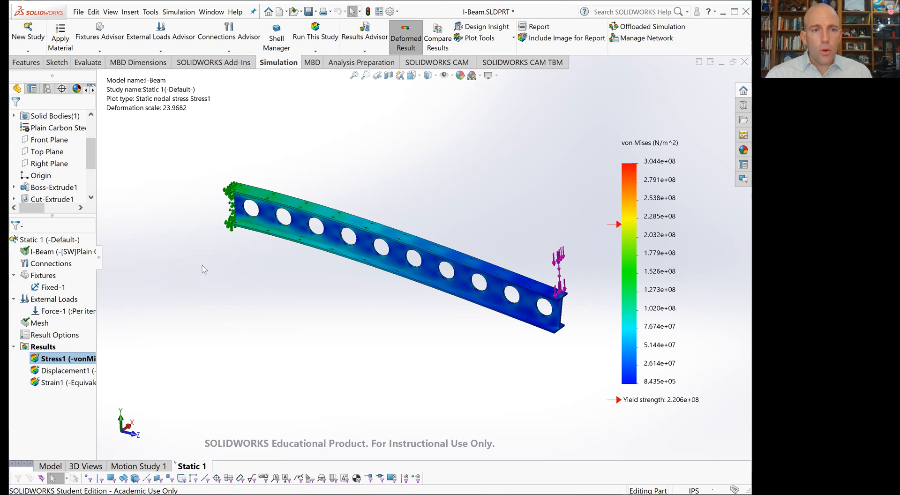
mouse_move(224, 244)
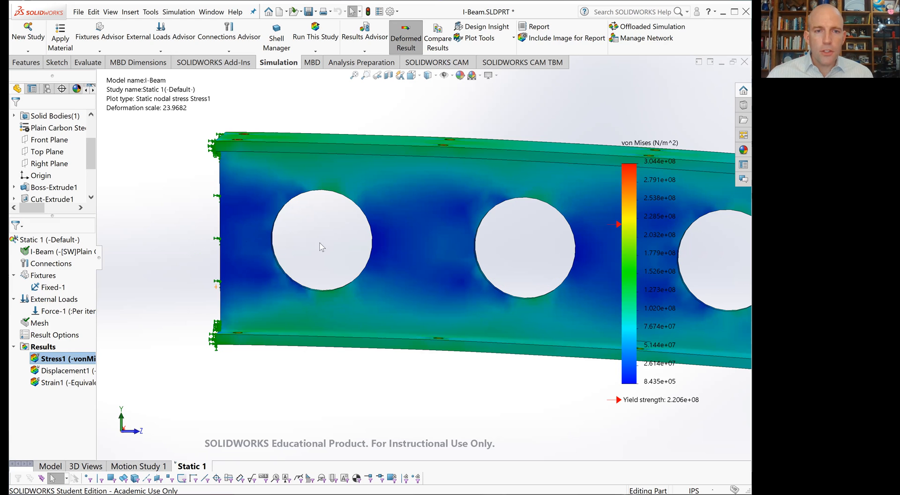
mouse_move(156, 243)
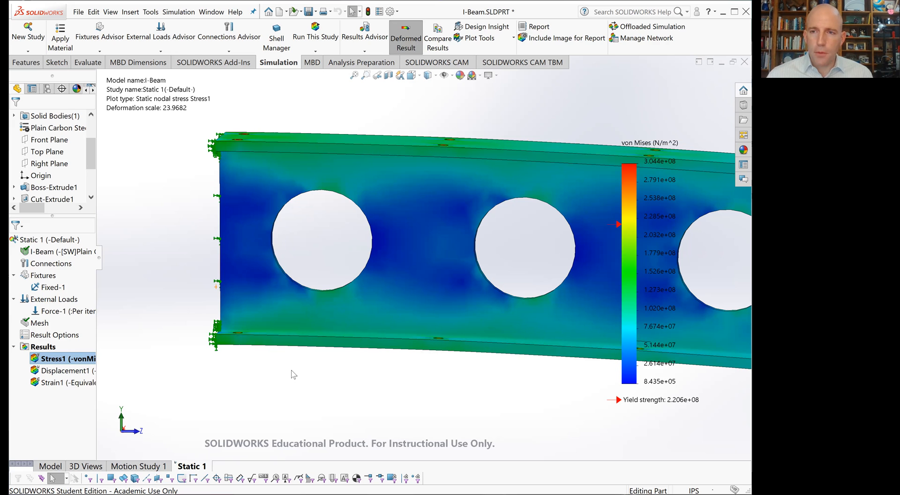
mouse_move(290, 382)
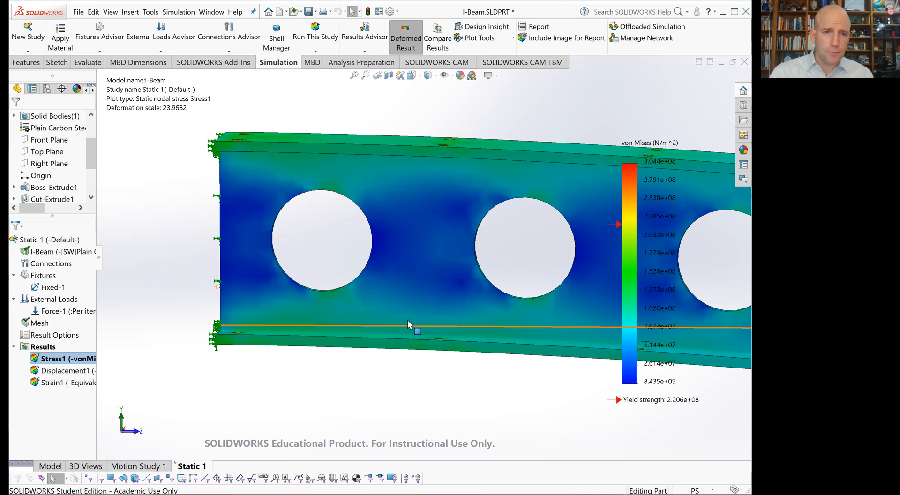
Step: Orbit the beam to inspect stress concentrations on the top flange near the fixed end
drag(407, 324, 402, 335)
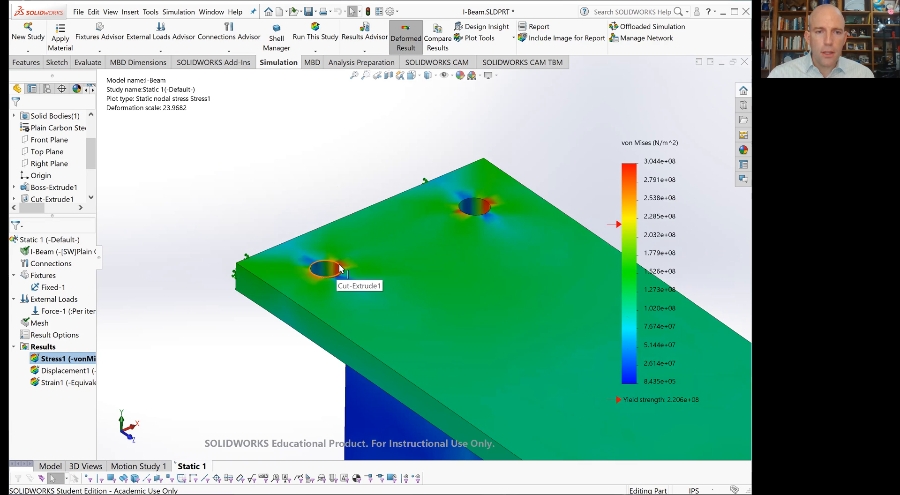
mouse_move(561, 154)
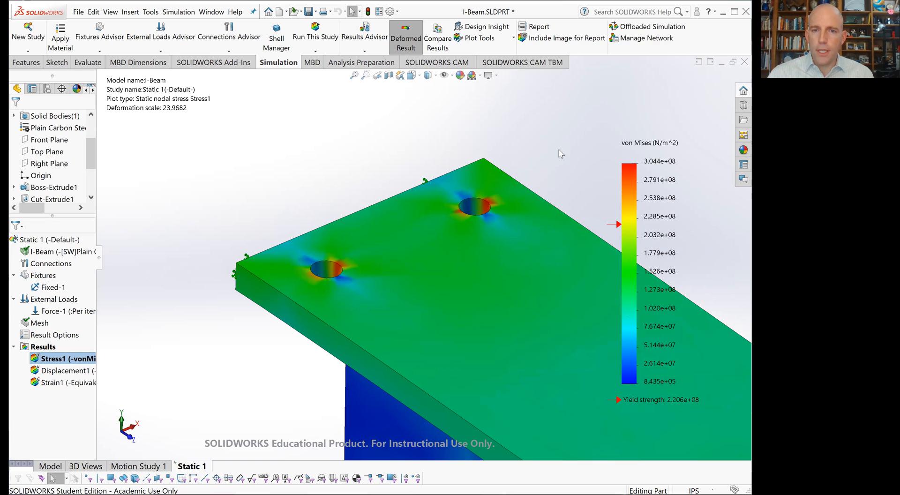
mouse_move(579, 144)
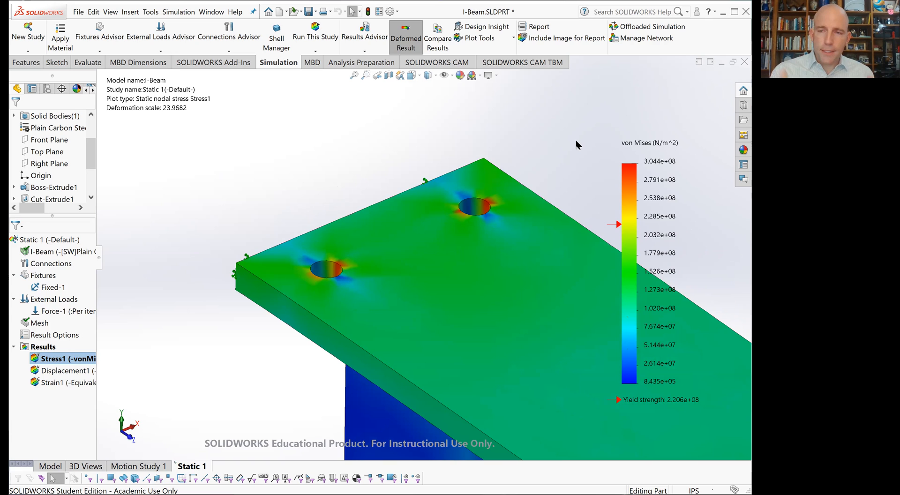
mouse_move(482, 200)
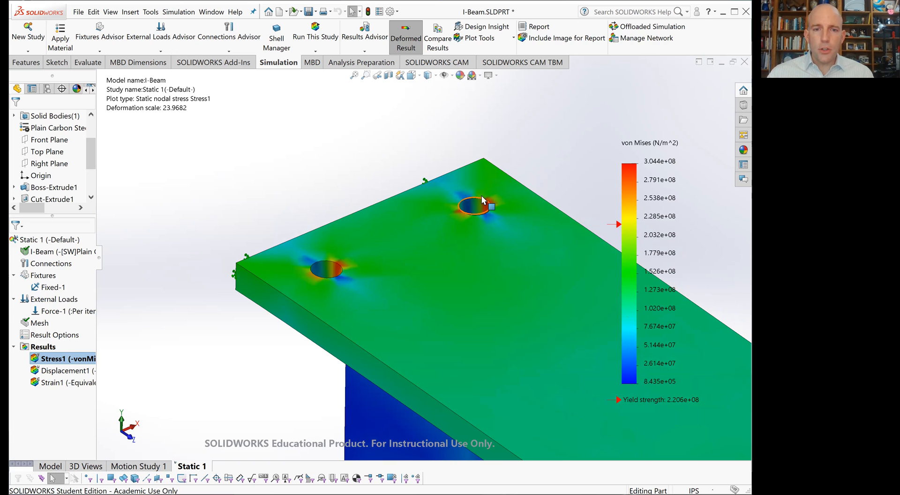
mouse_move(489, 205)
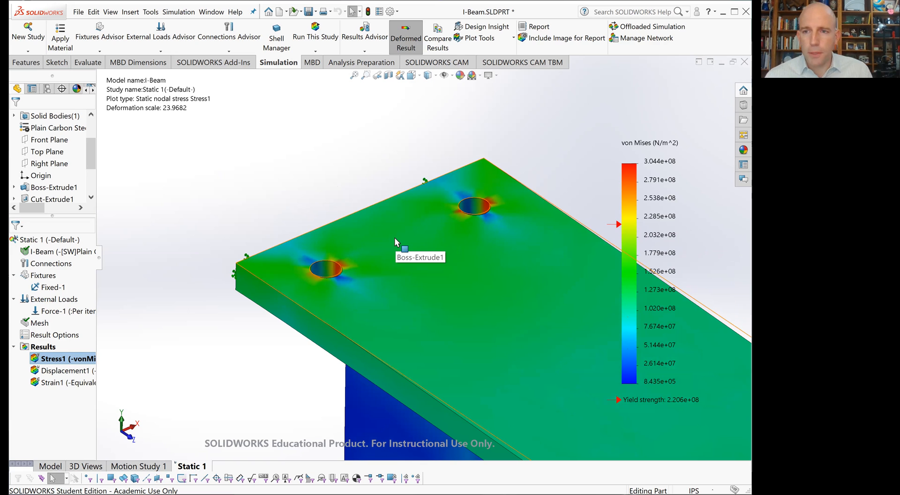
mouse_move(430, 120)
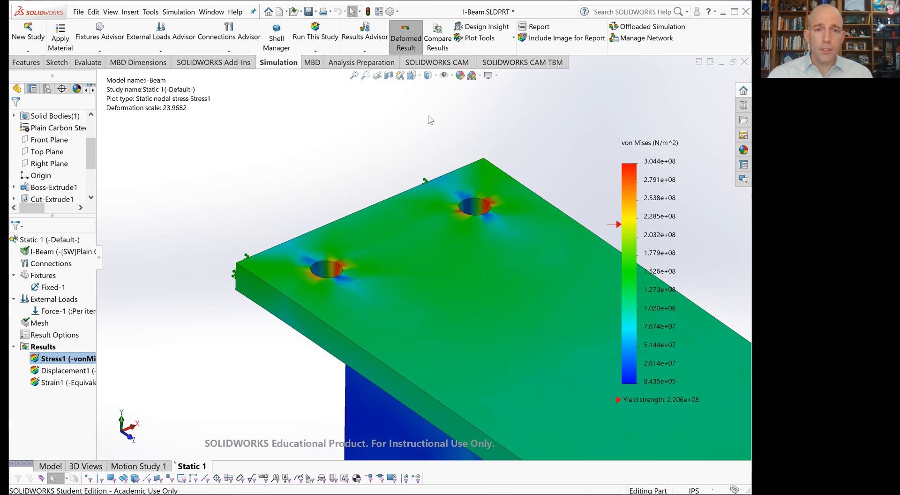
mouse_move(414, 122)
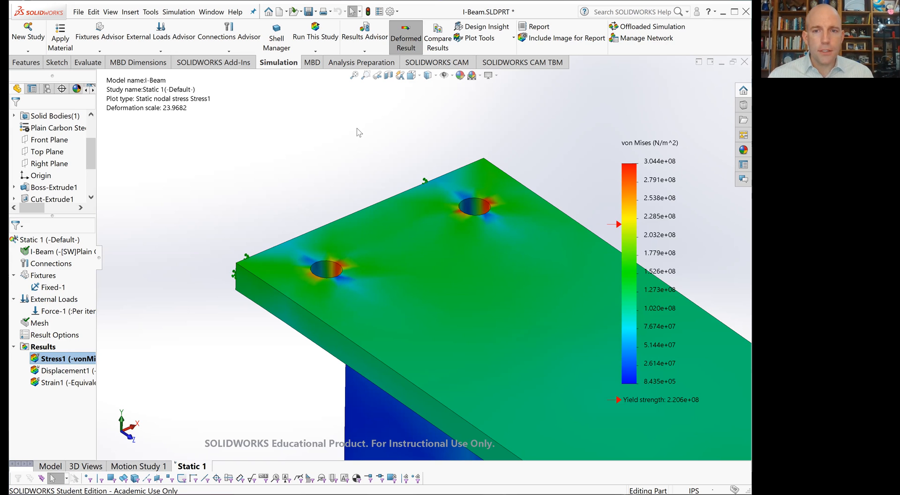
mouse_move(356, 135)
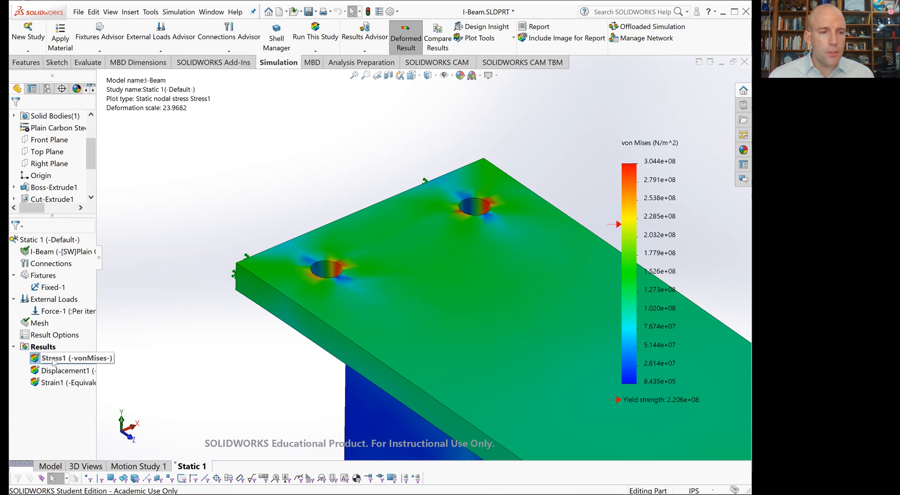
Step: Edit the Stress1 plot definition to show von Mises stress in psi
right_click(53, 358)
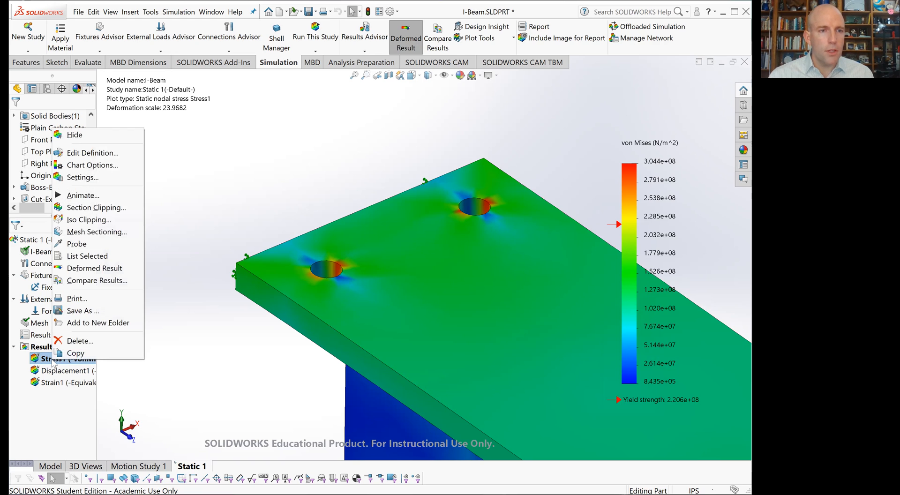
click(227, 213)
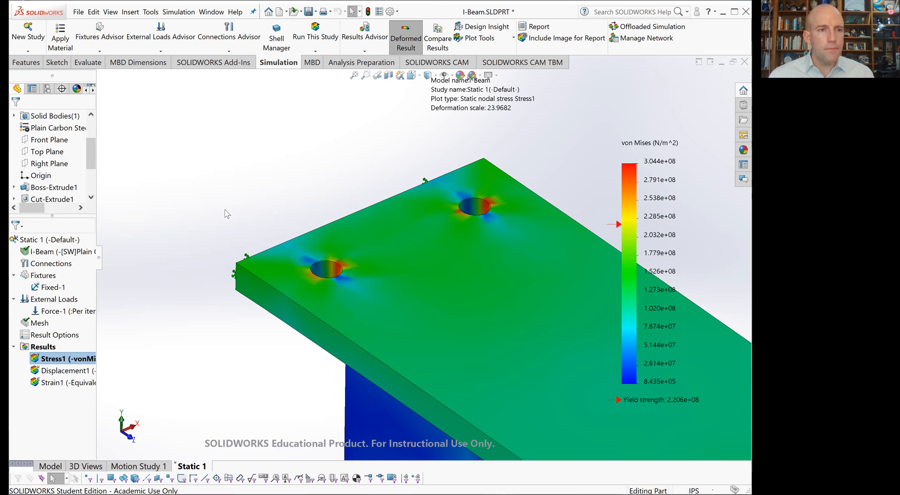
double_click(56, 359)
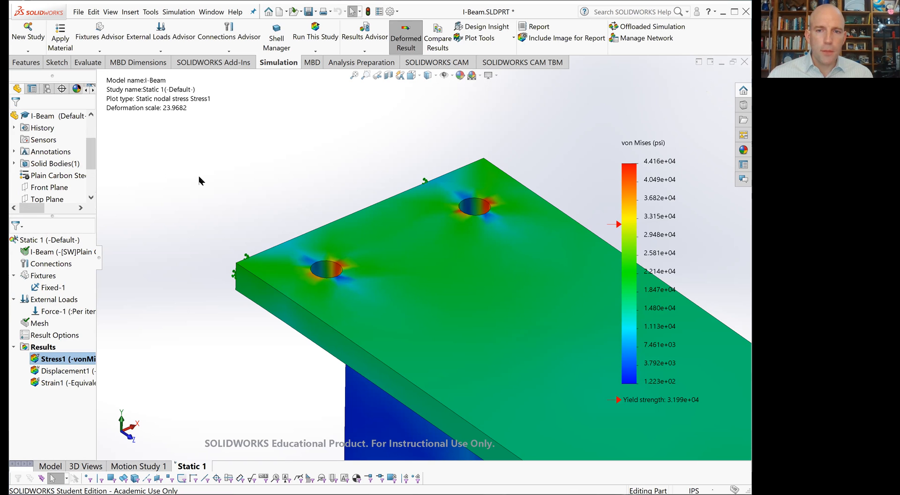
mouse_move(197, 179)
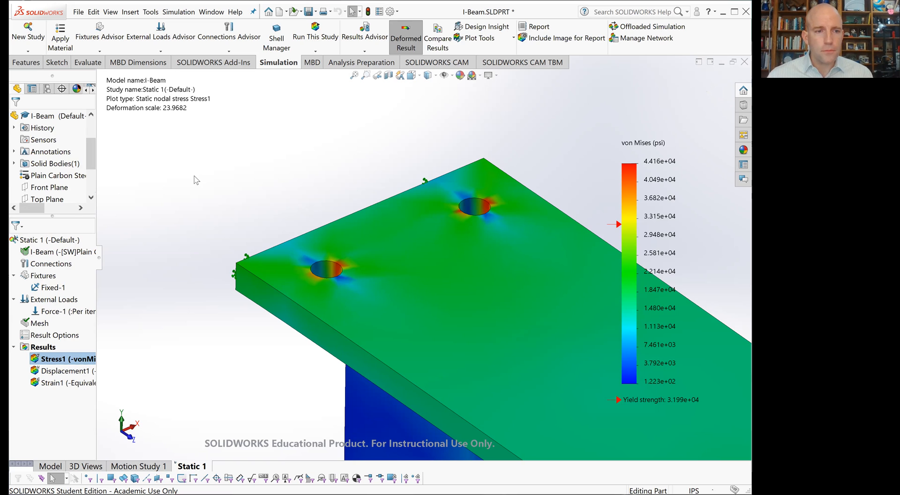
mouse_move(521, 194)
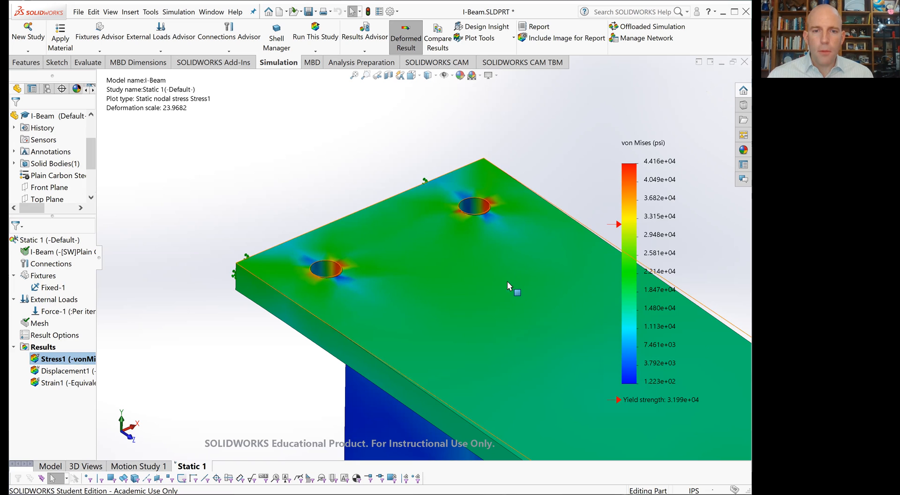
mouse_move(408, 230)
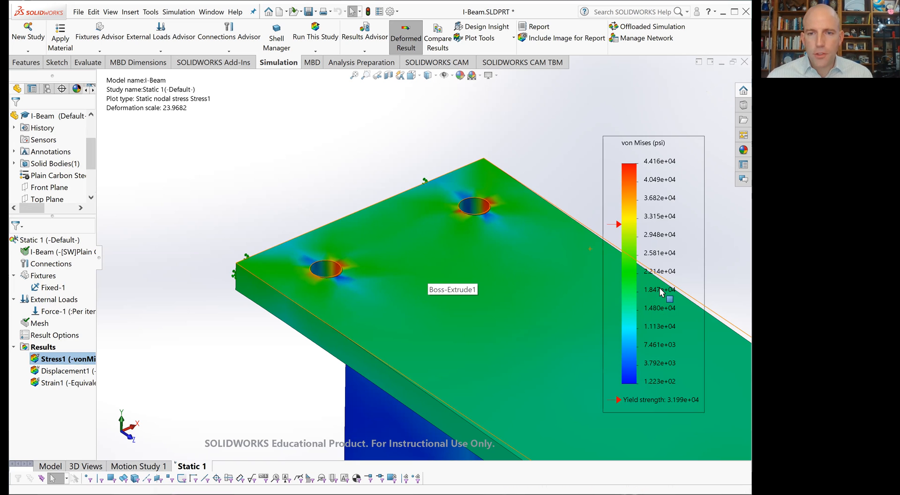
mouse_move(629, 267)
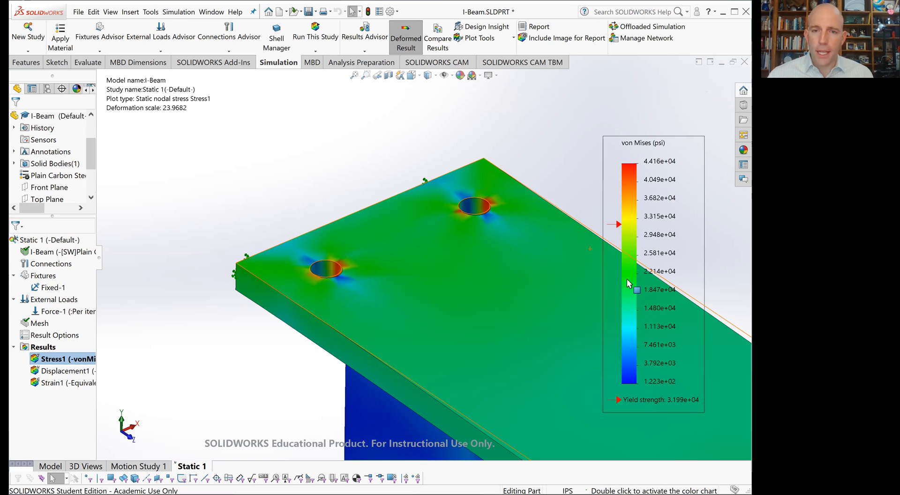
mouse_move(234, 312)
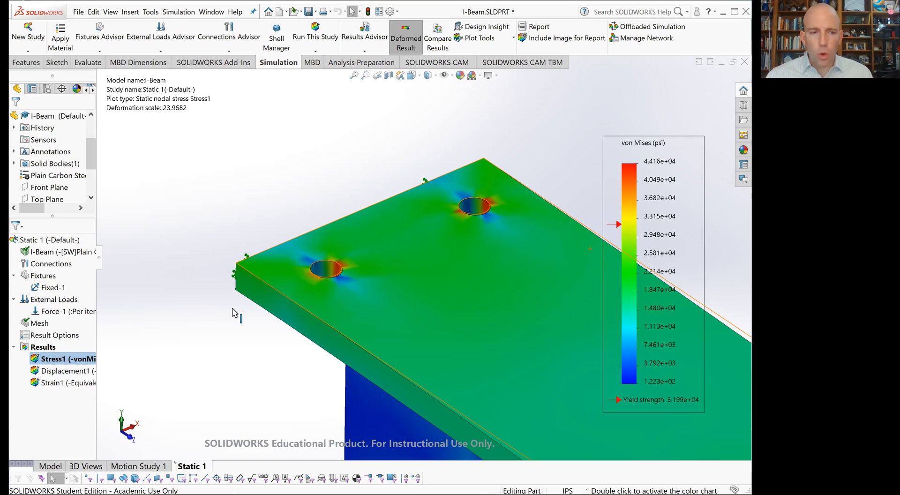
right_click(56, 359)
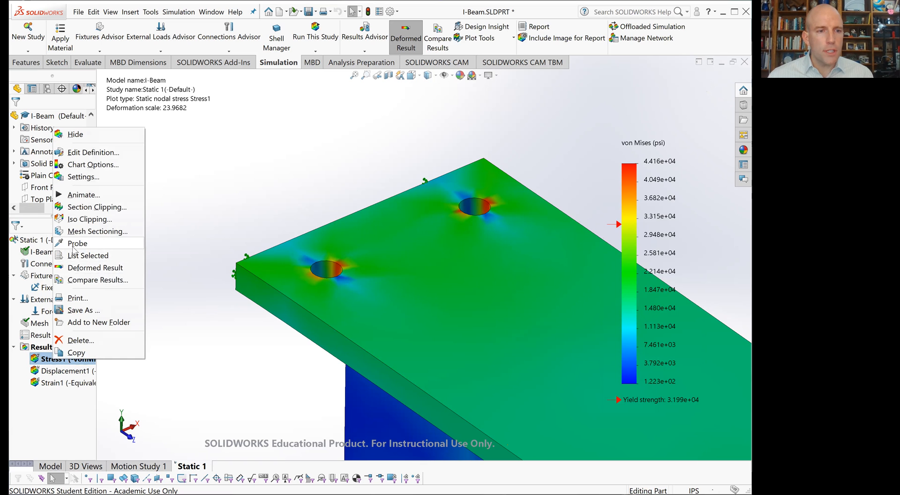
click(78, 243)
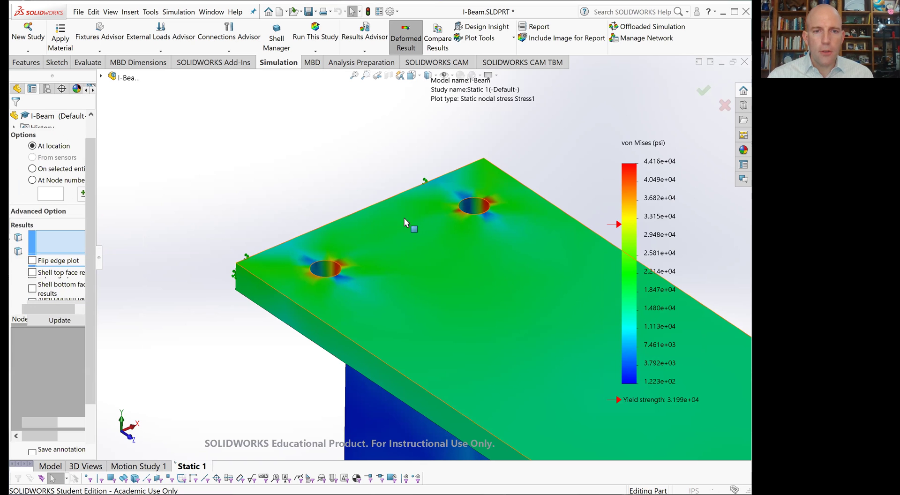
click(407, 241)
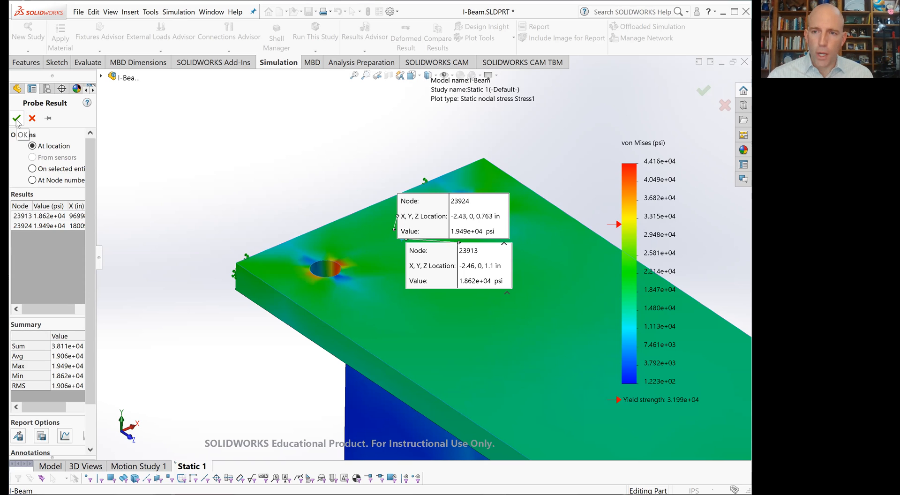
click(16, 118)
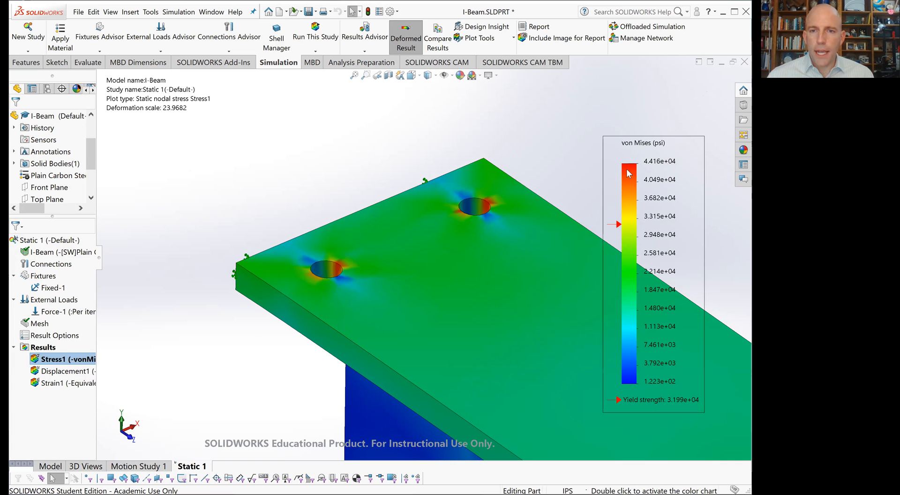
mouse_move(678, 176)
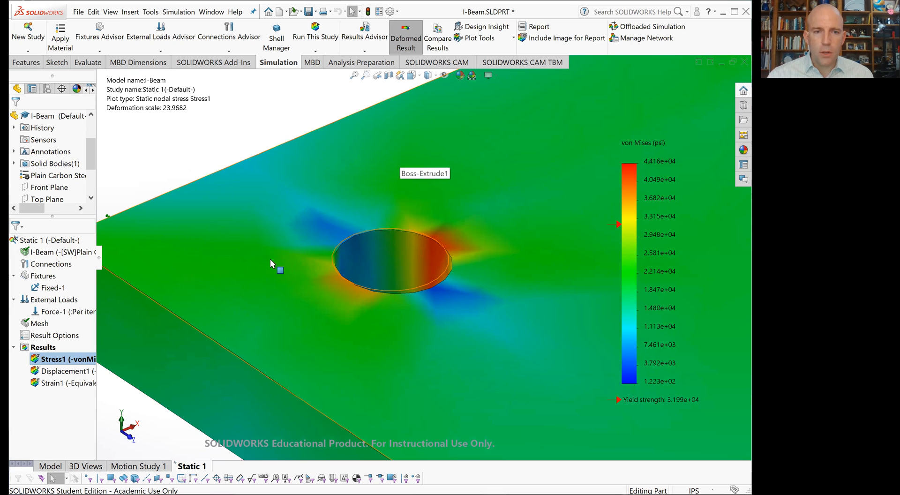
mouse_move(503, 285)
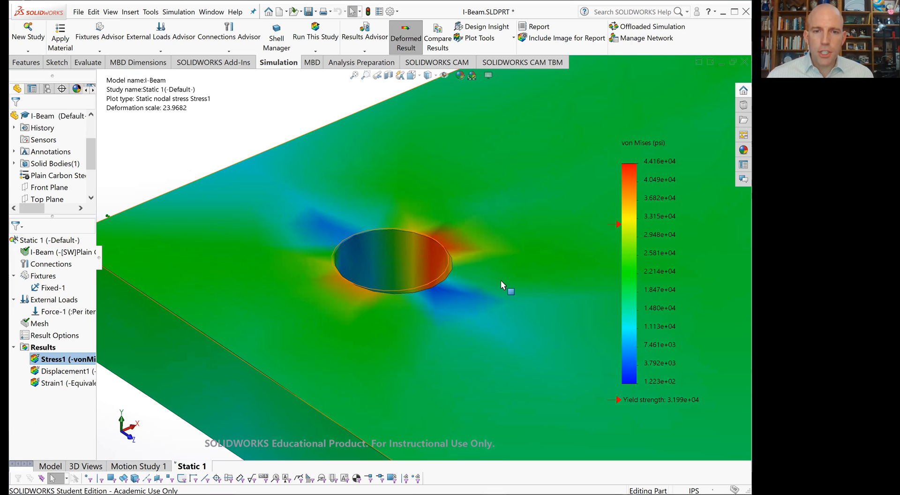
mouse_move(442, 294)
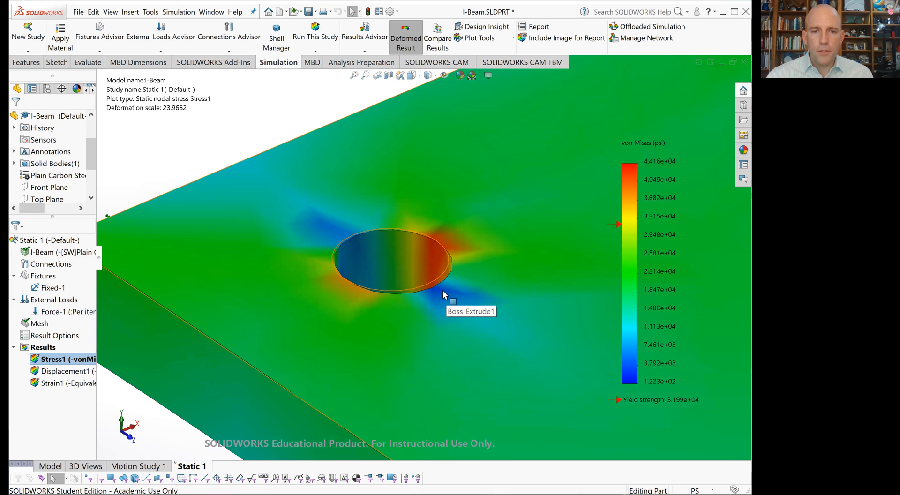
mouse_move(439, 243)
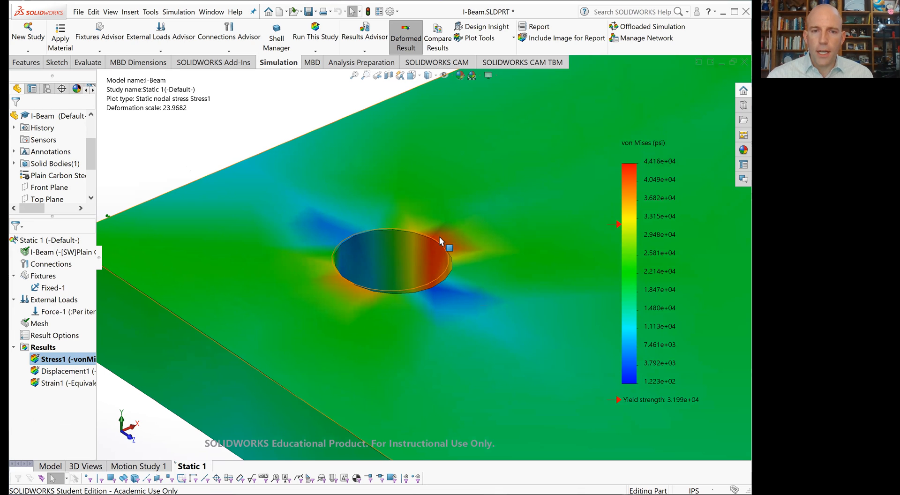
mouse_move(434, 236)
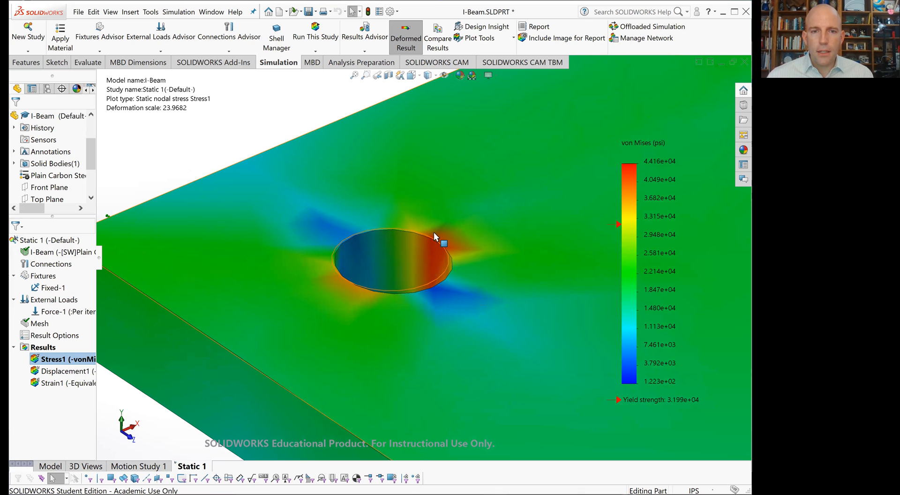
mouse_move(312, 238)
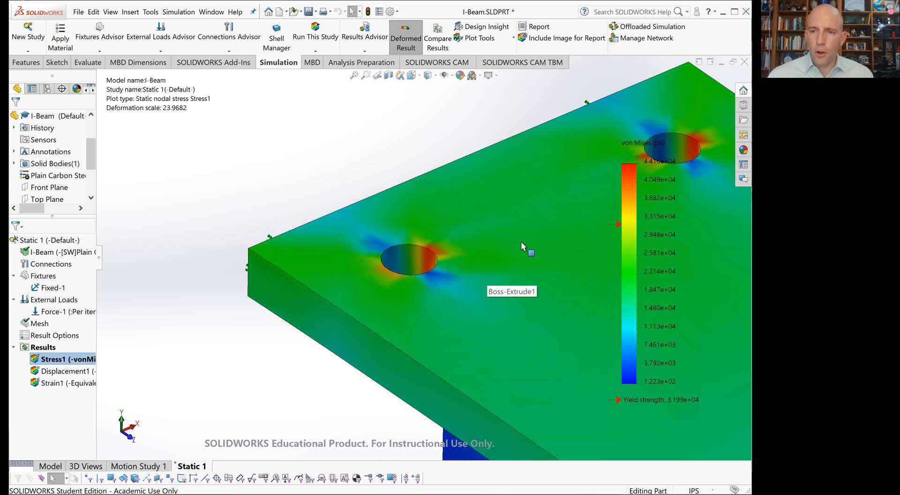
mouse_move(524, 254)
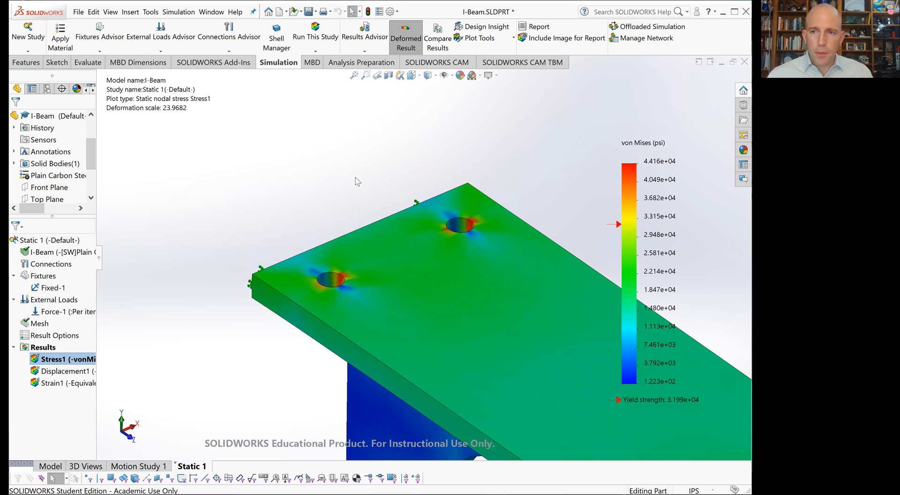
mouse_move(156, 224)
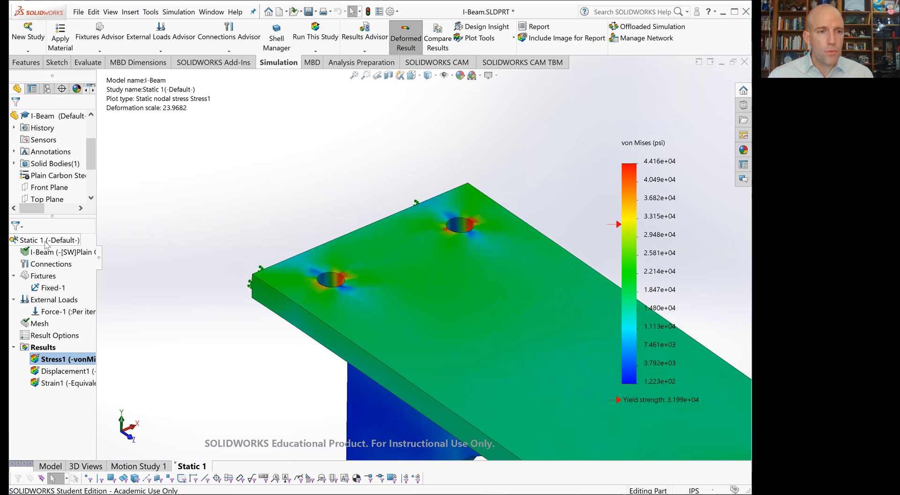
Step: Enable h-adaptive mesh refinement in the Static 1 study properties
right_click(45, 240)
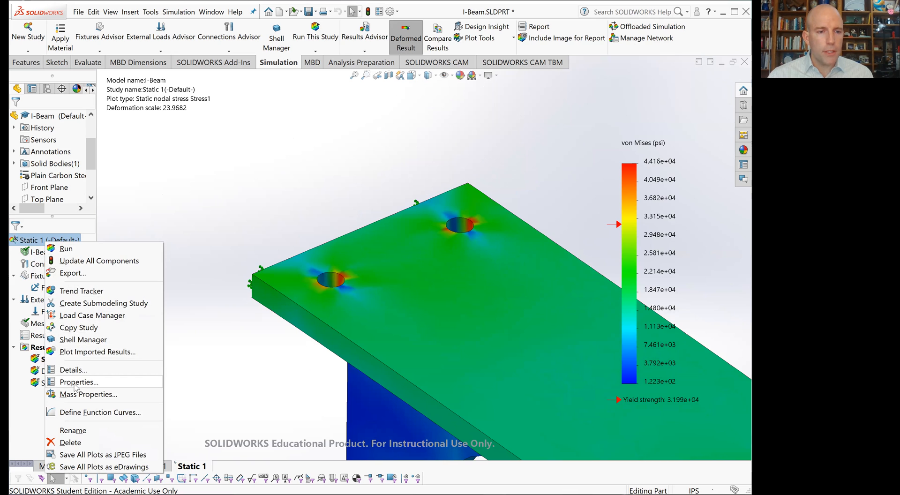
click(79, 382)
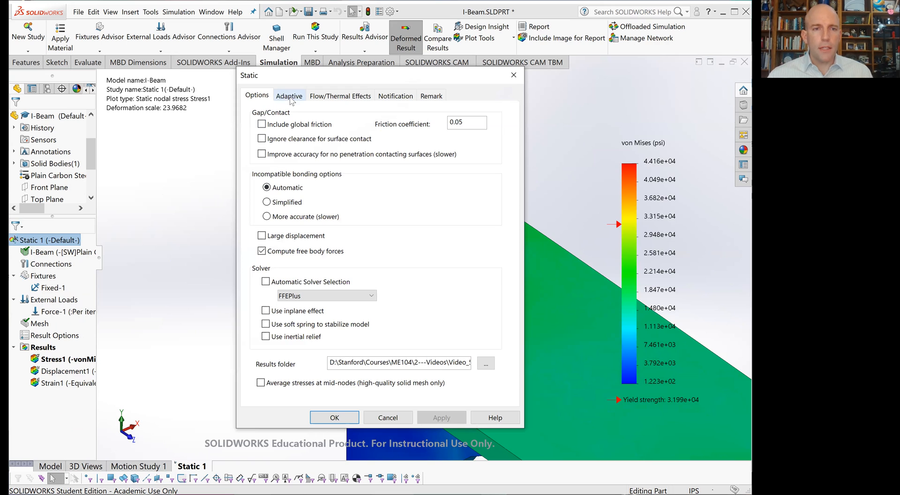
click(289, 96)
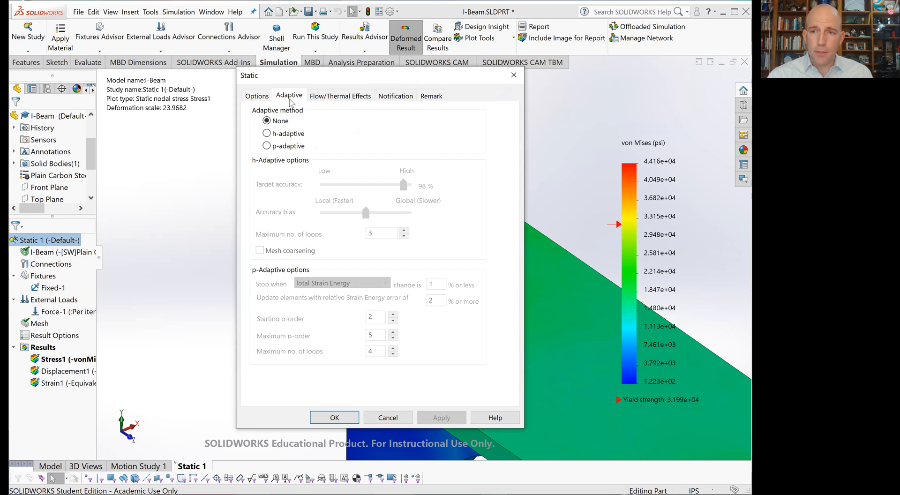
mouse_move(282, 136)
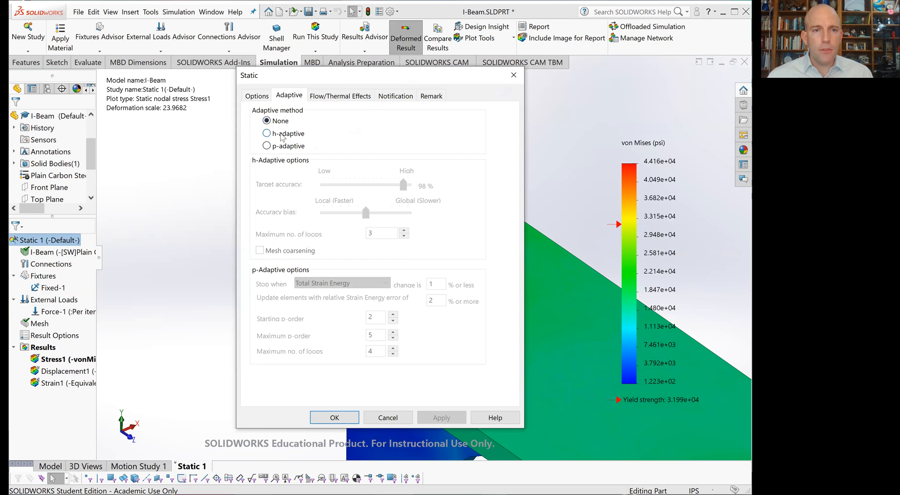
click(265, 134)
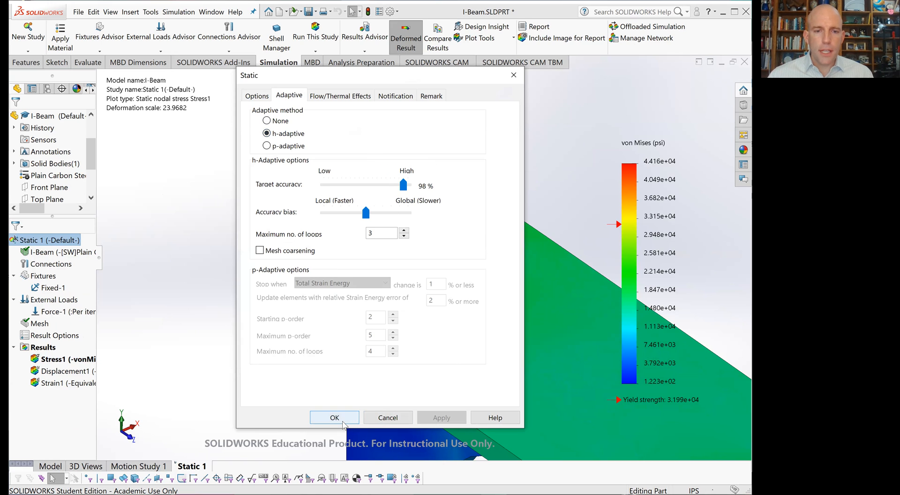
click(335, 417)
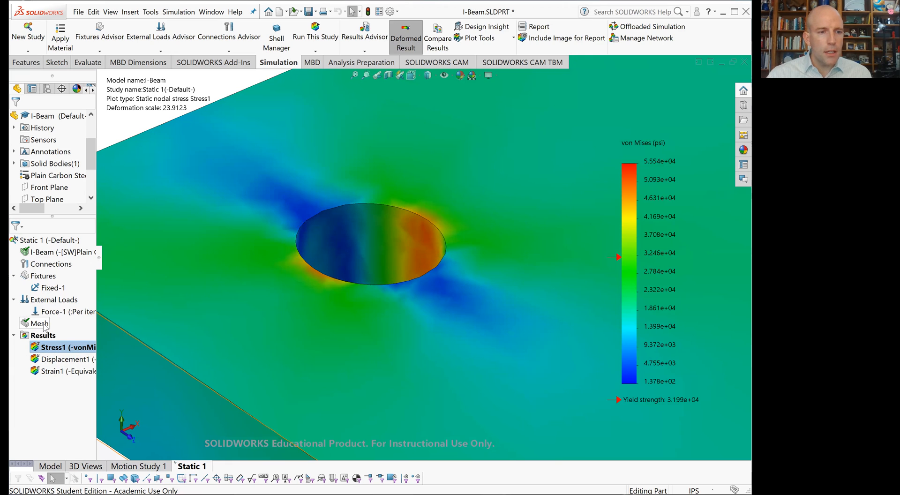
right_click(36, 323)
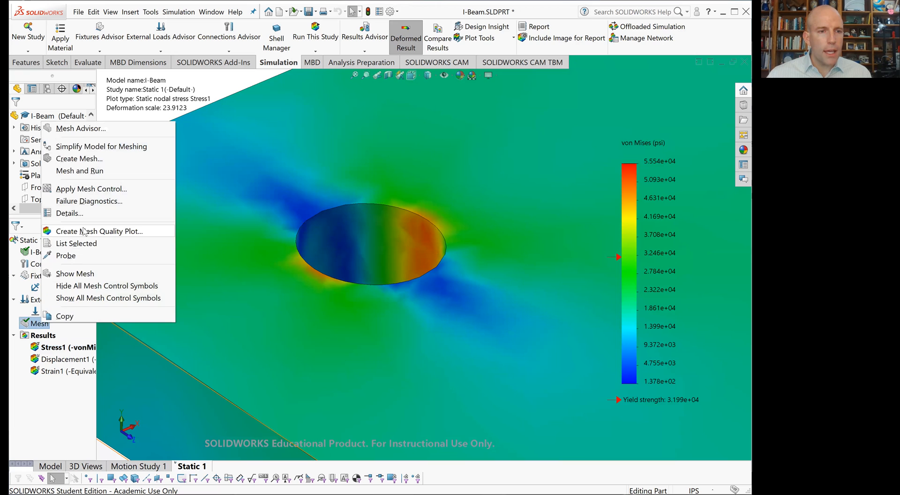
click(417, 324)
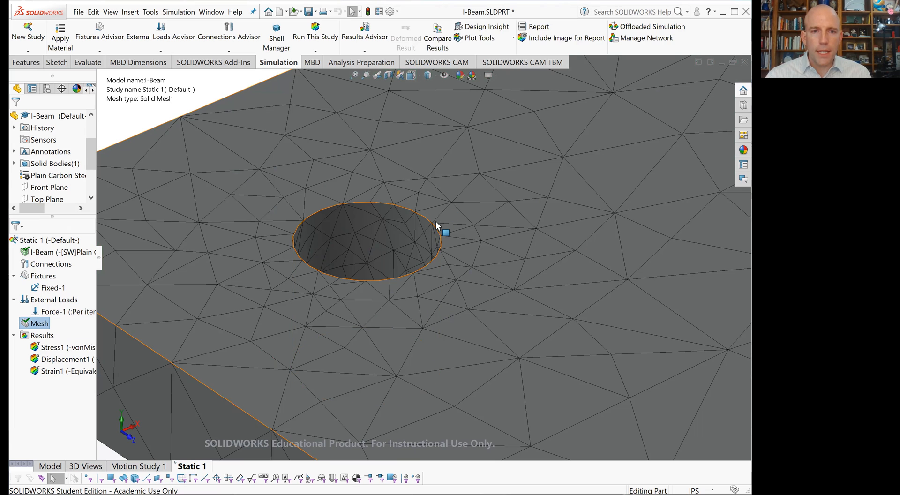
click(56, 347)
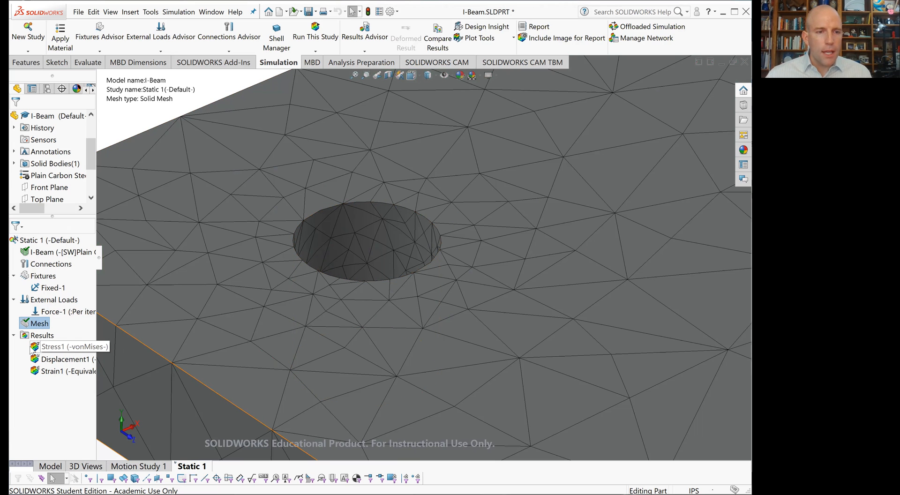
double_click(68, 347)
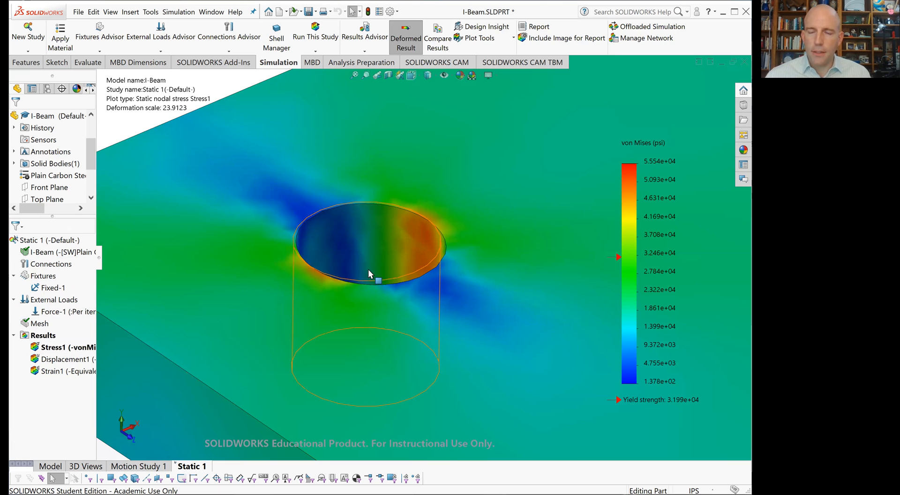
drag(369, 274, 432, 283)
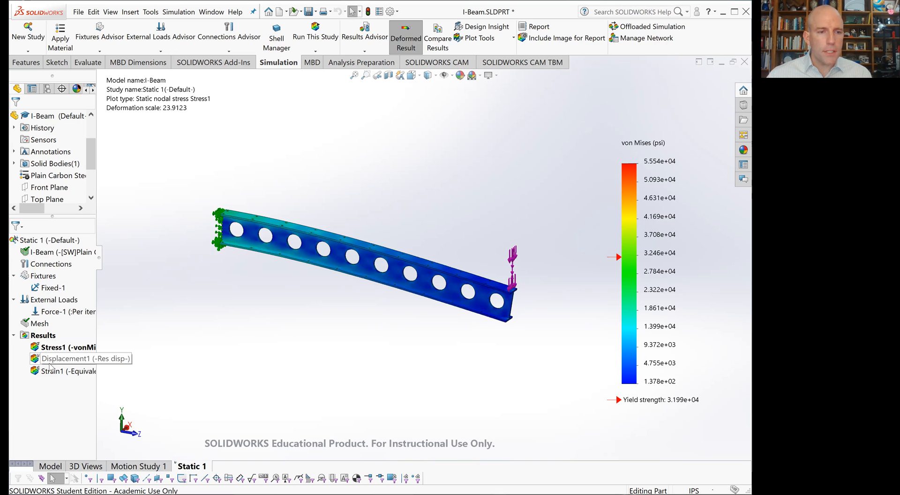
Step: Display the Displacement1 URES plot, showing 1.065e+01 mm maximum deflection
double_click(66, 359)
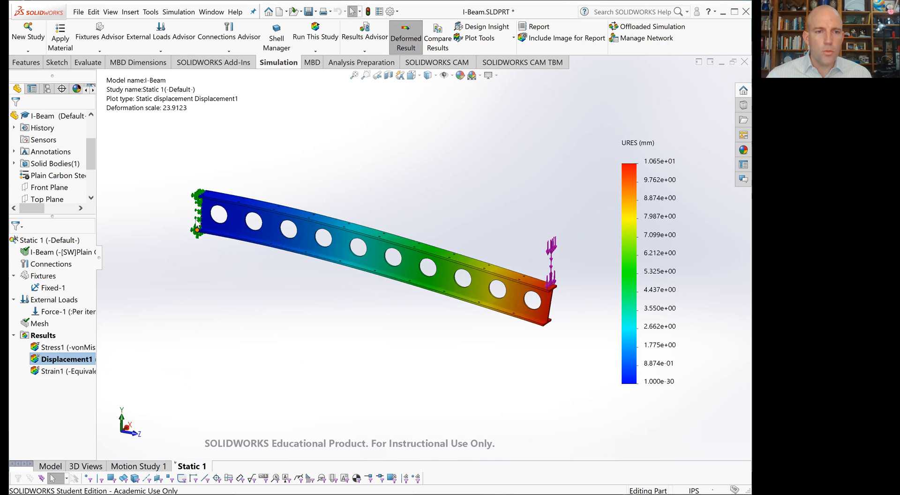
mouse_move(191, 183)
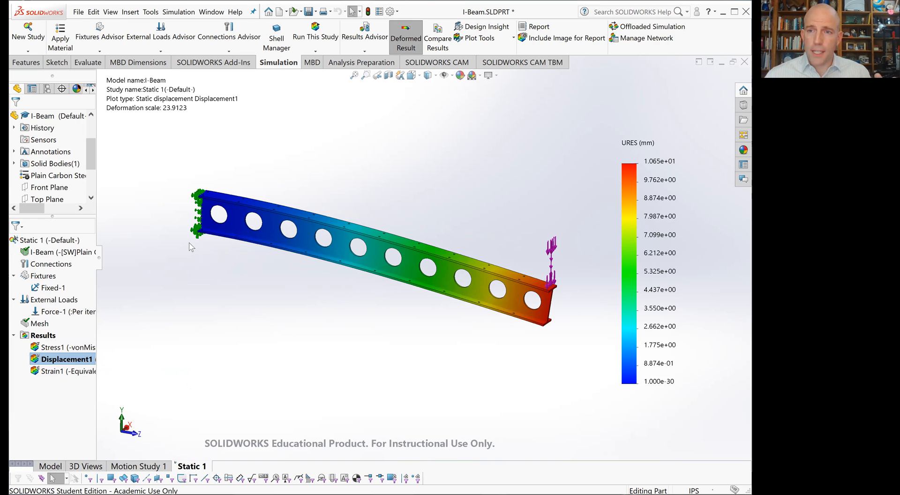
mouse_move(557, 340)
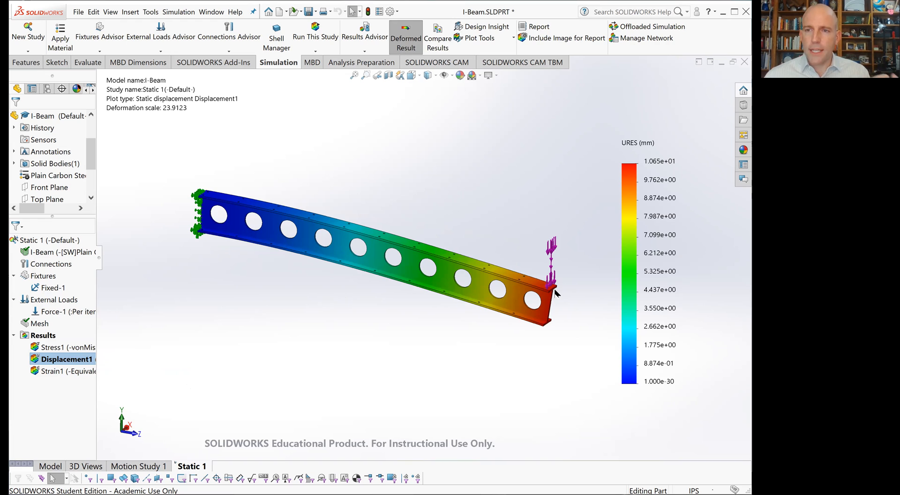
mouse_move(556, 297)
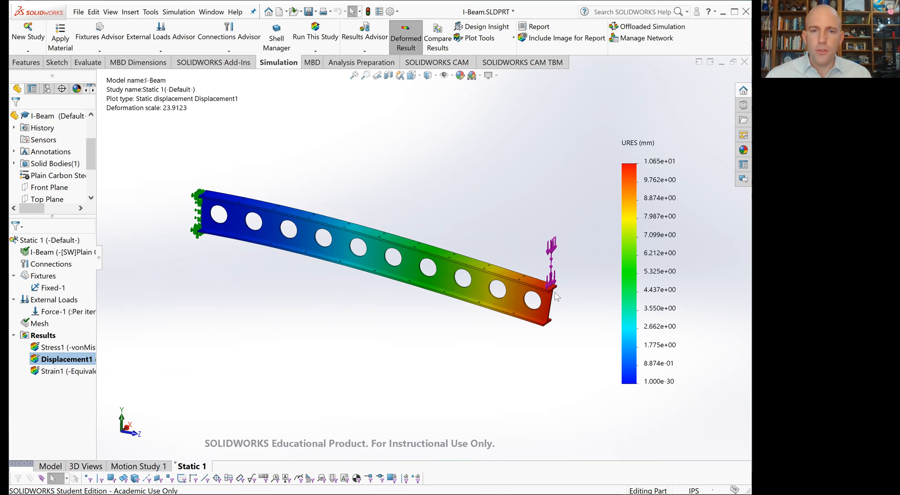
mouse_move(559, 291)
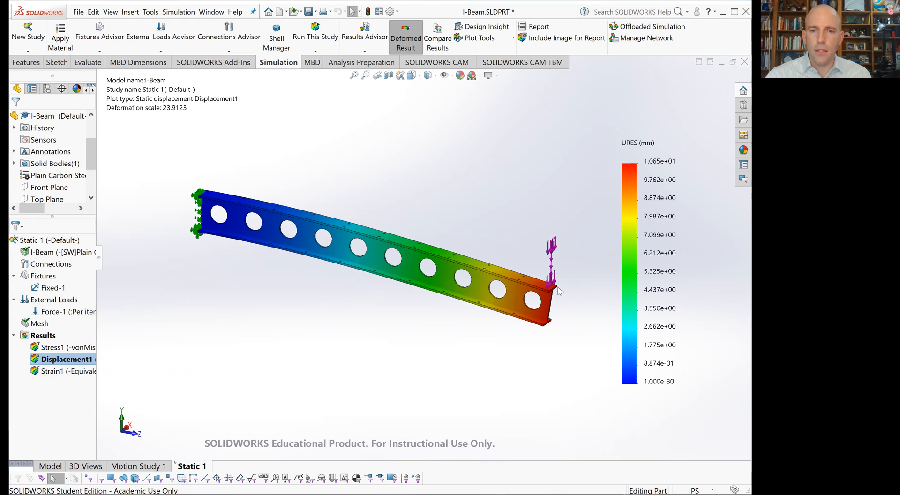
mouse_move(587, 231)
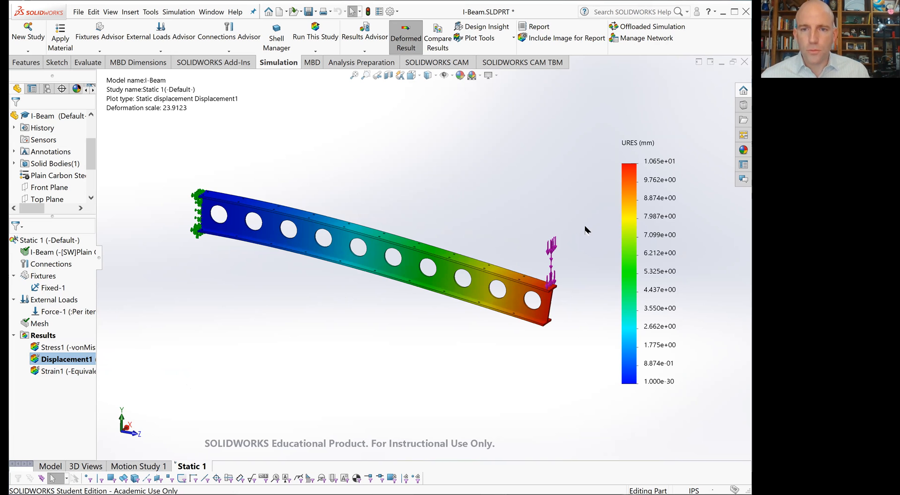
mouse_move(660, 170)
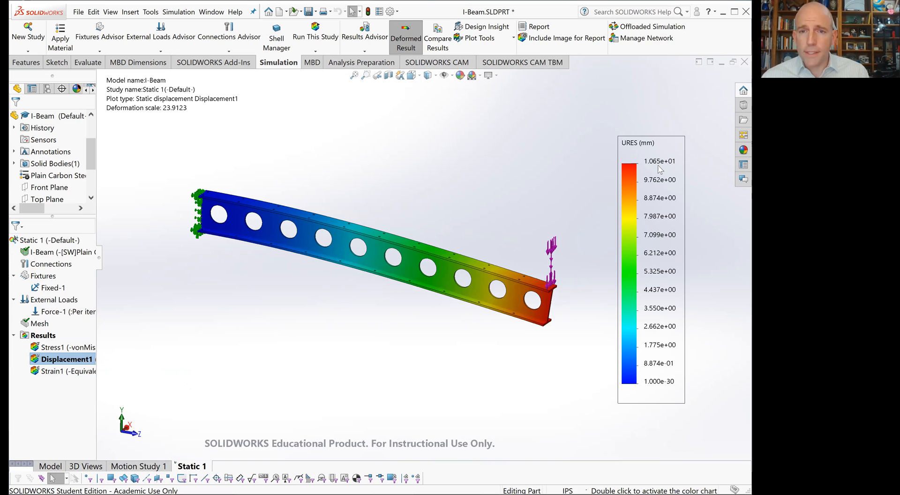
mouse_move(676, 176)
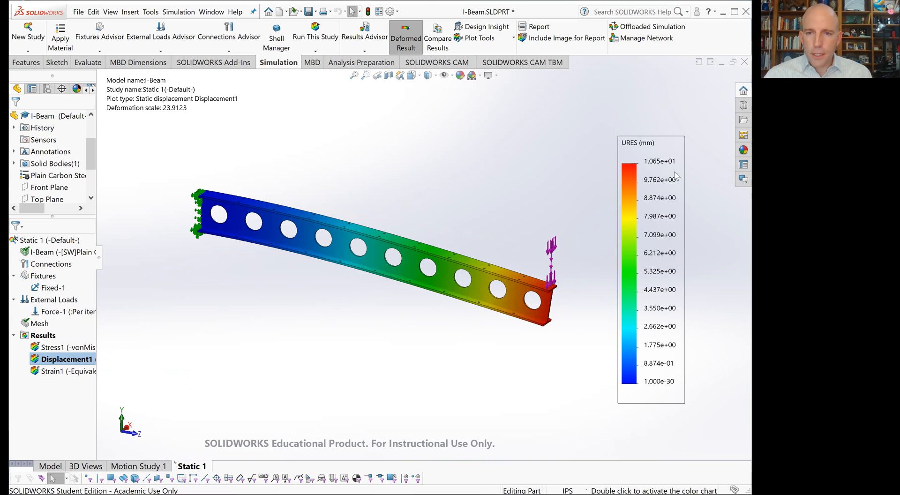
mouse_move(473, 207)
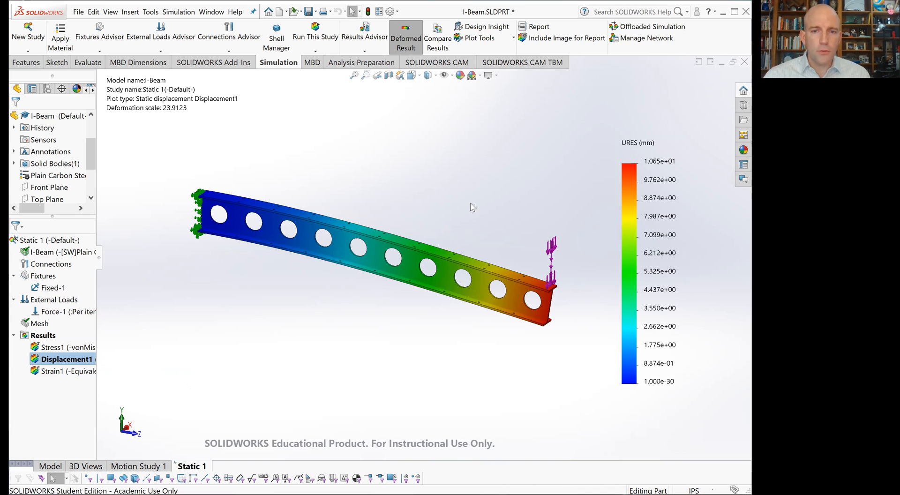
mouse_move(561, 319)
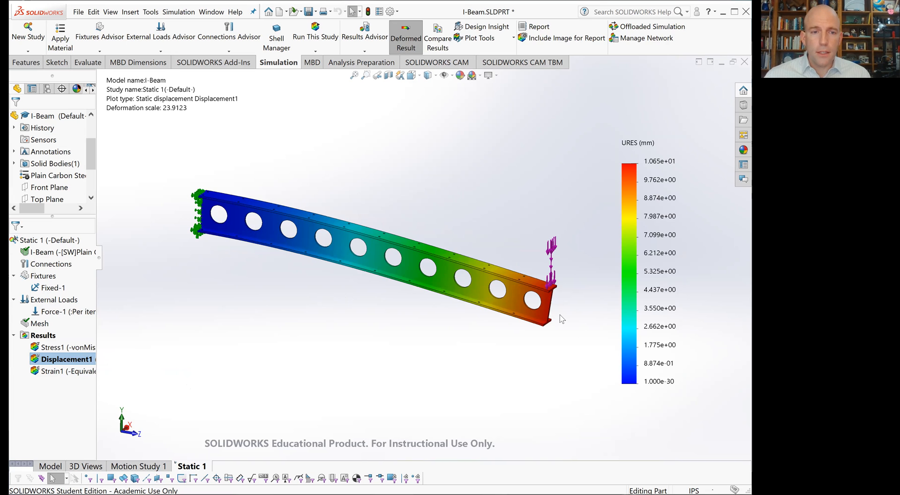
mouse_move(530, 372)
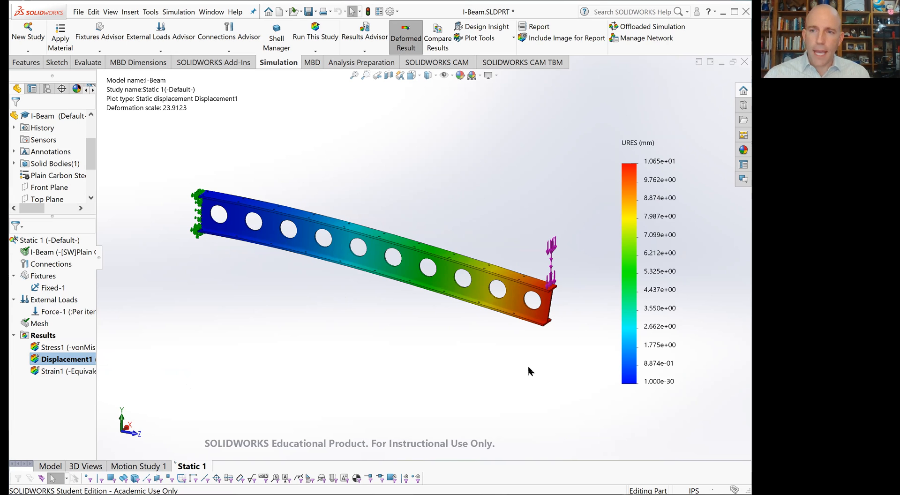
mouse_move(57, 384)
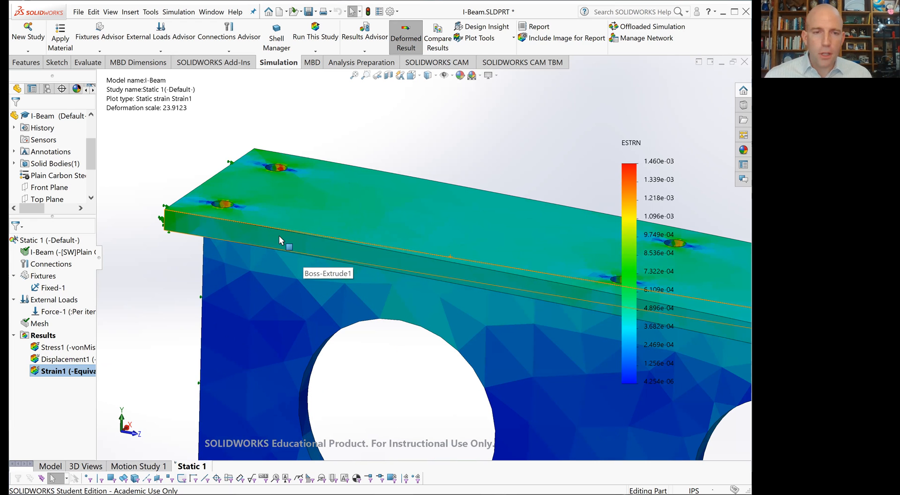
Step: Orbit the beam to inspect strain along the top flange holes
drag(281, 240, 350, 160)
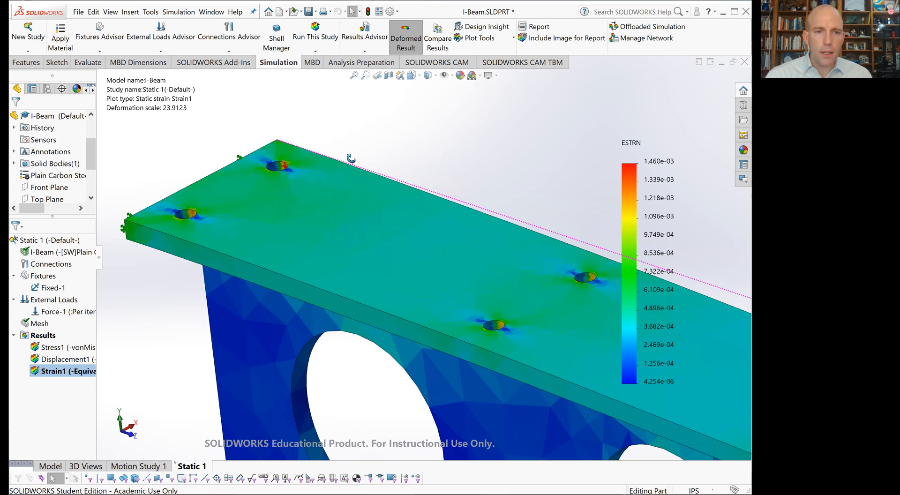